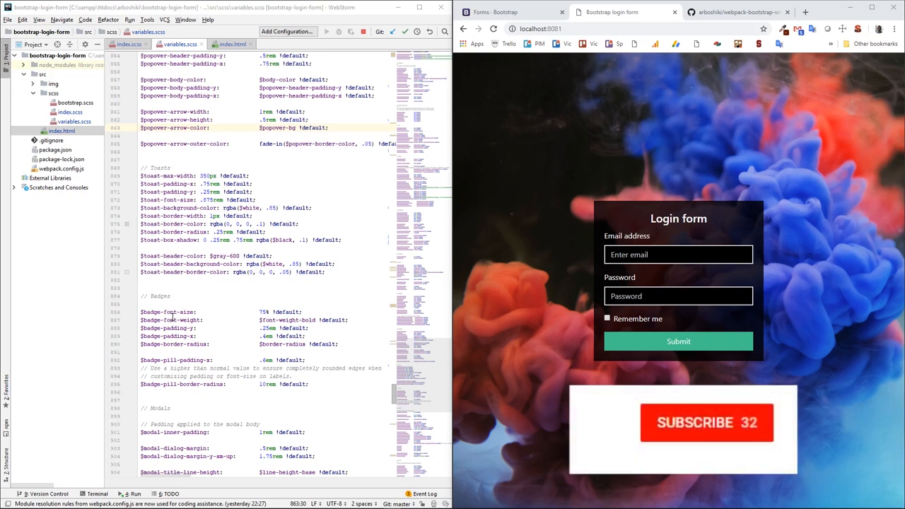
mouse_move(718, 435)
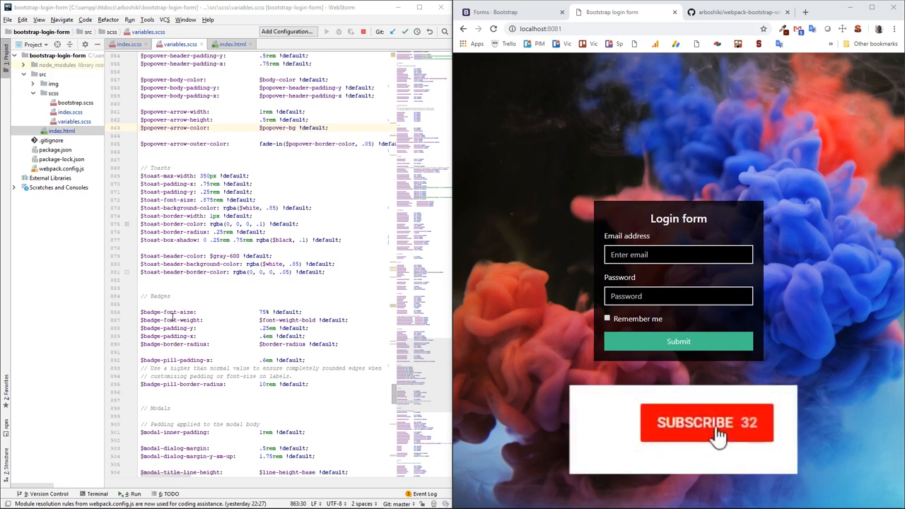
- Clear index.html down to a bare HTML skeleton with an empty body, blanking the preview
left_click(706, 423)
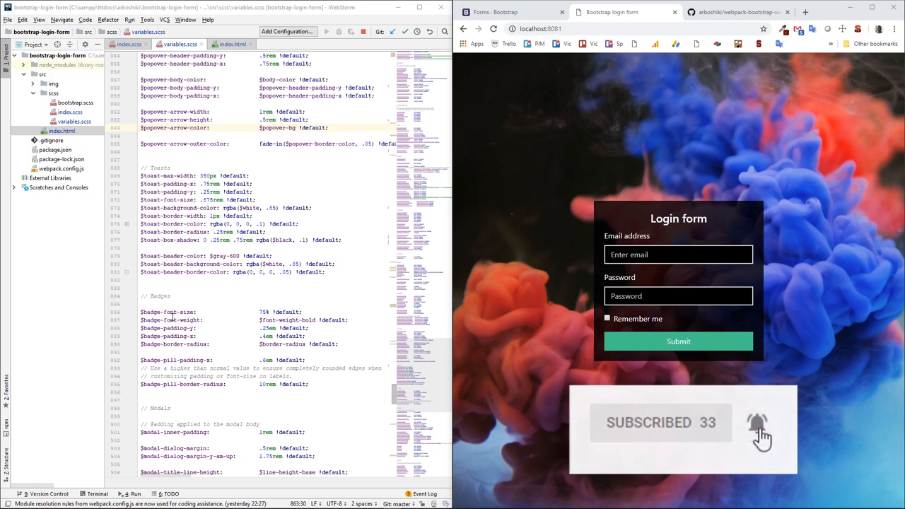
left_click(232, 43)
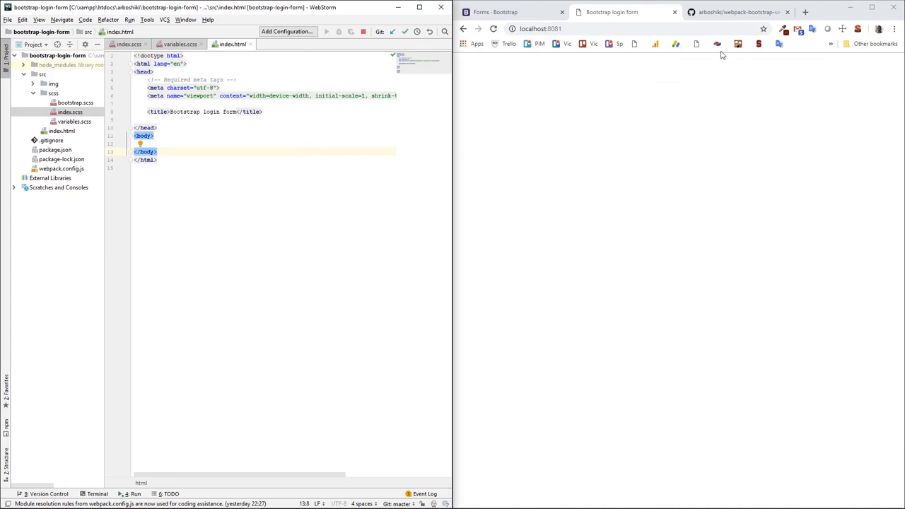
- Check the seed repo, then find the example form markup in Bootstrap's Forms docs
left_click(738, 12)
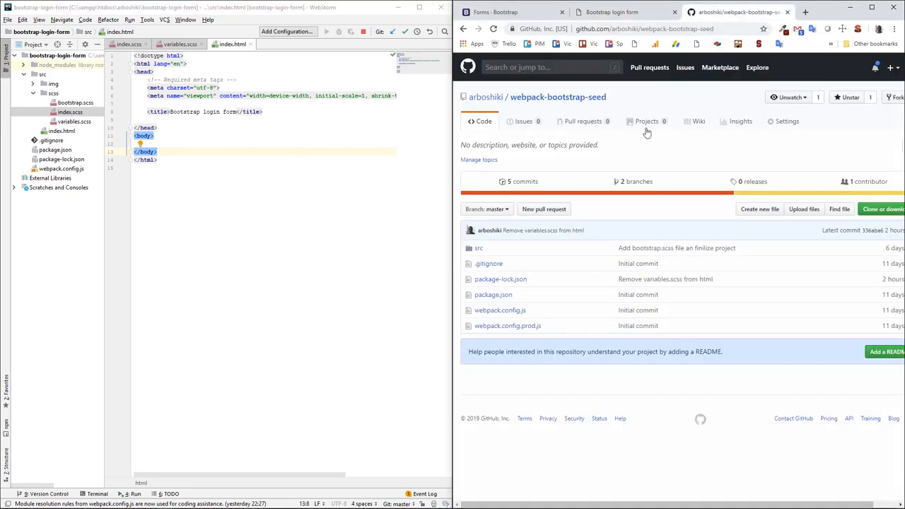
mouse_move(602, 149)
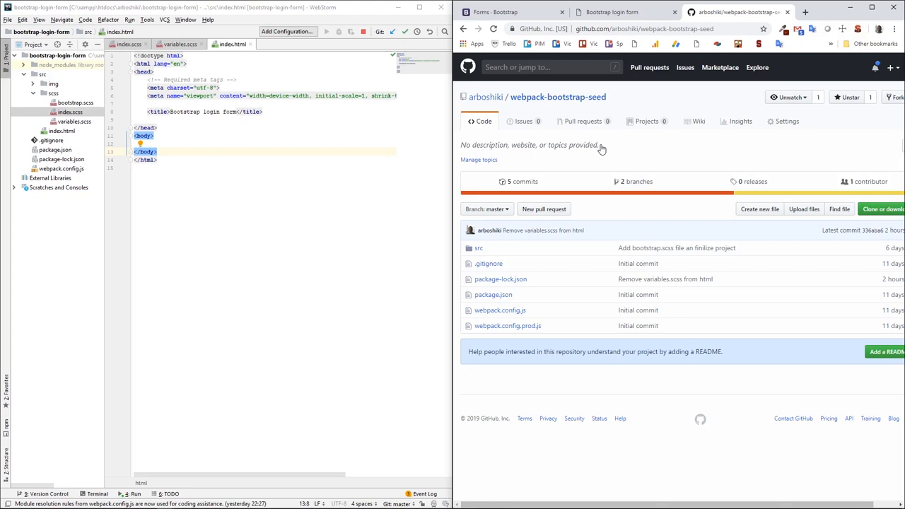
mouse_move(269, 148)
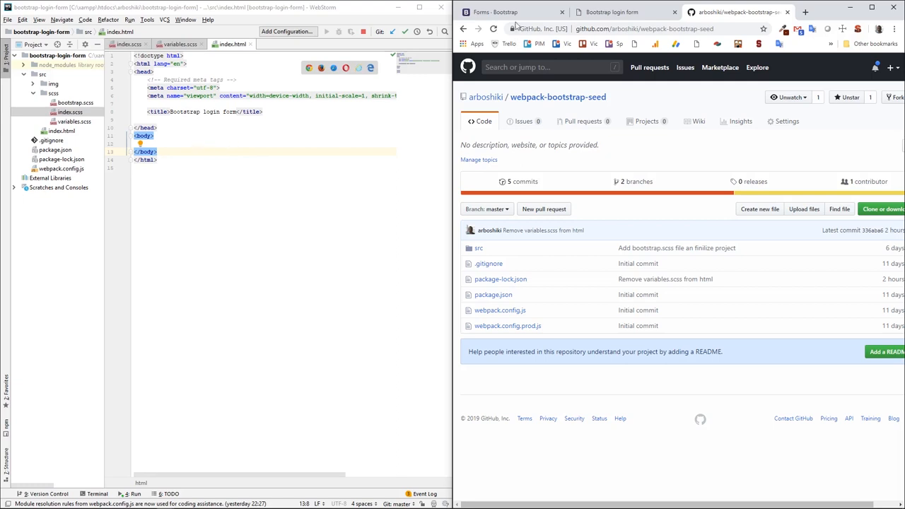
left_click(495, 12)
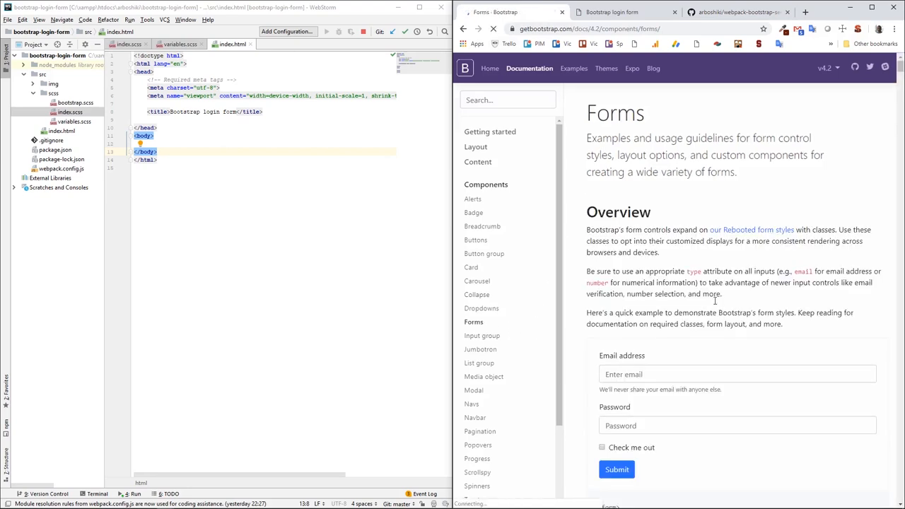
scroll("down", 3)
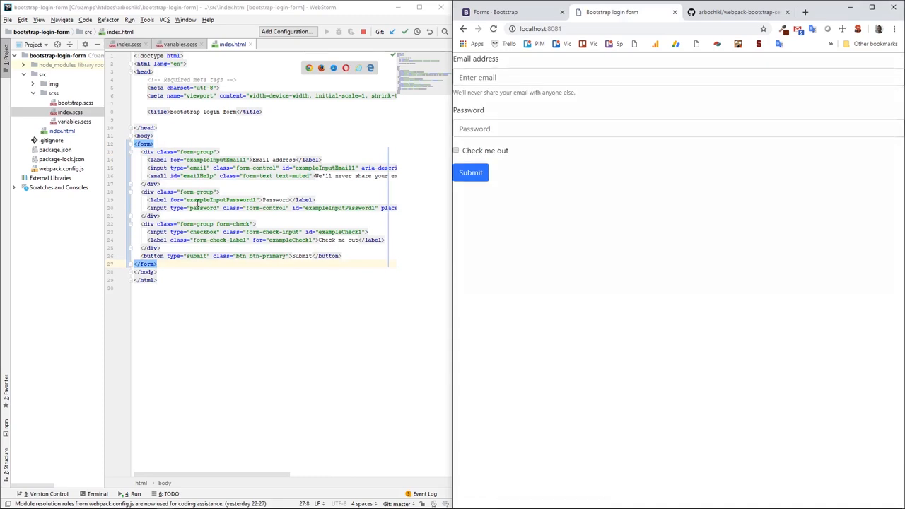
- Add id="loginForm" to the form tag and start a #loginForm rule in index.scss
left_click(154, 143)
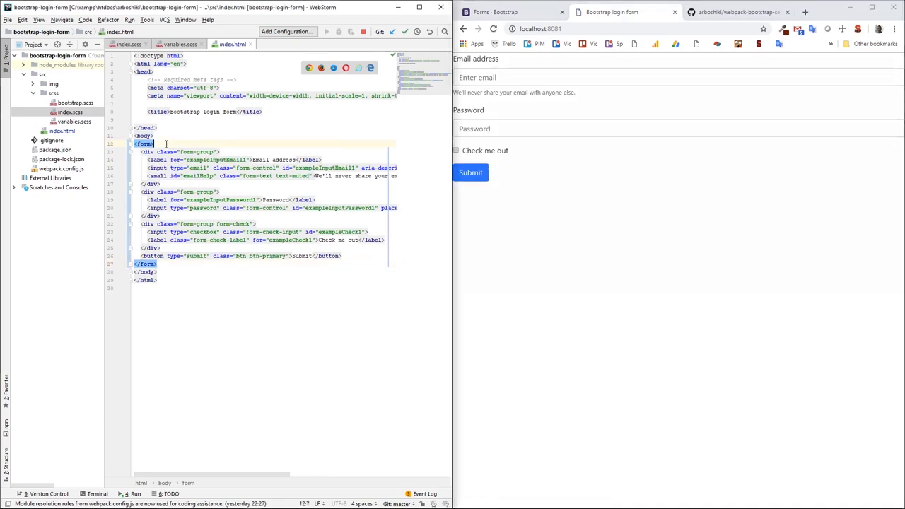
type("id=\"")
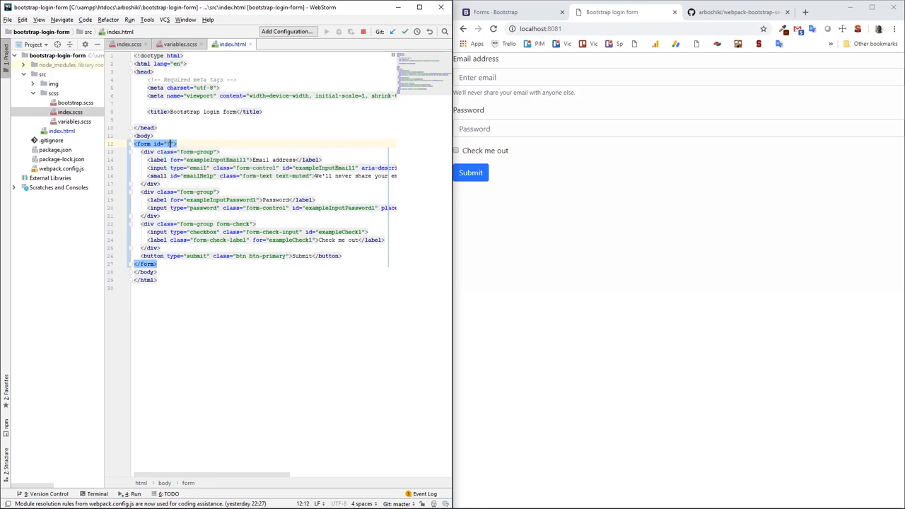
type("fo")
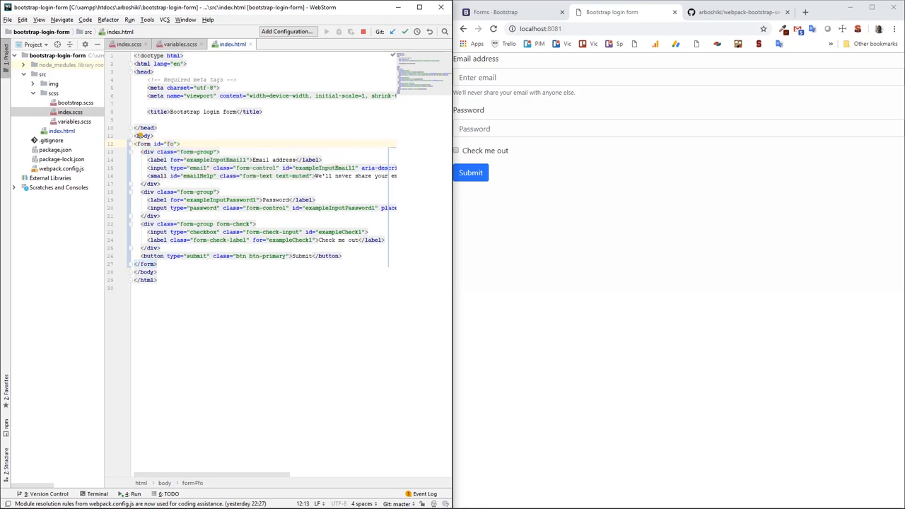
type("loginForm")
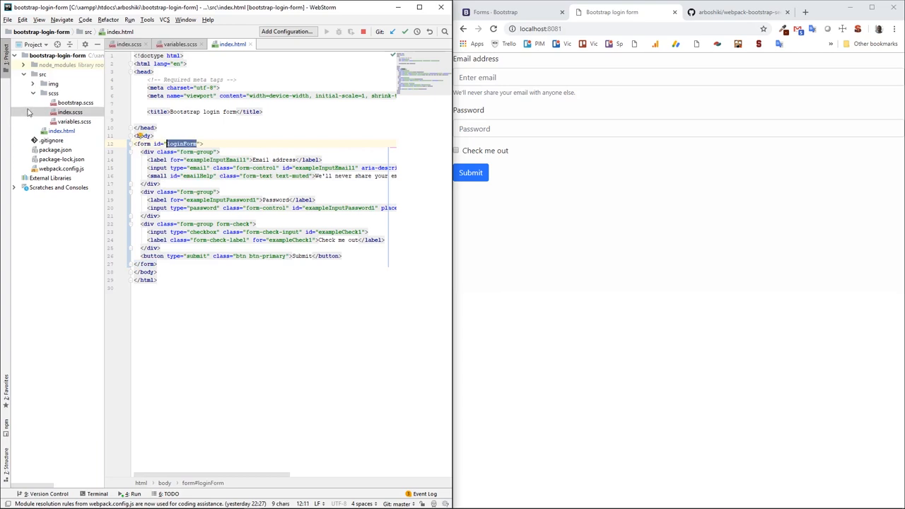
left_click(69, 112)
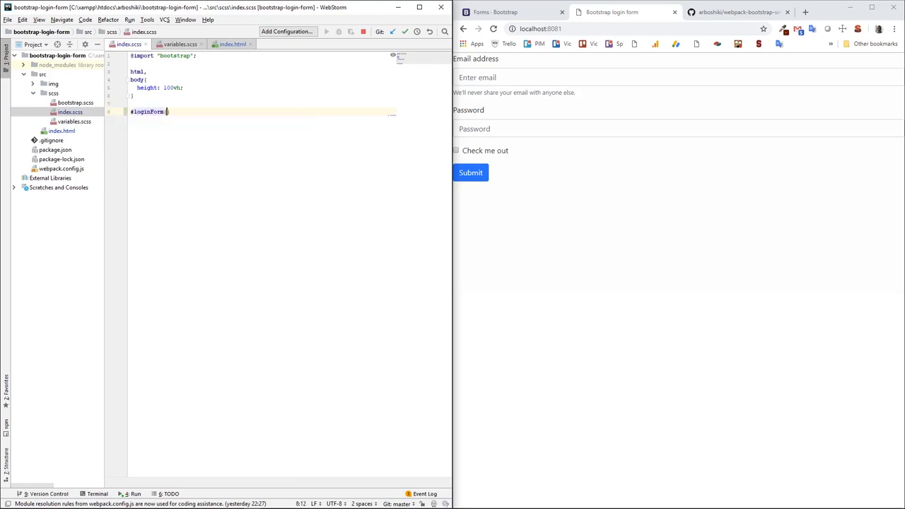
- Give #loginForm width 300px, margin 0 auto, and centre it with body flex, align-items and justify-content center
type("width: 300px;")
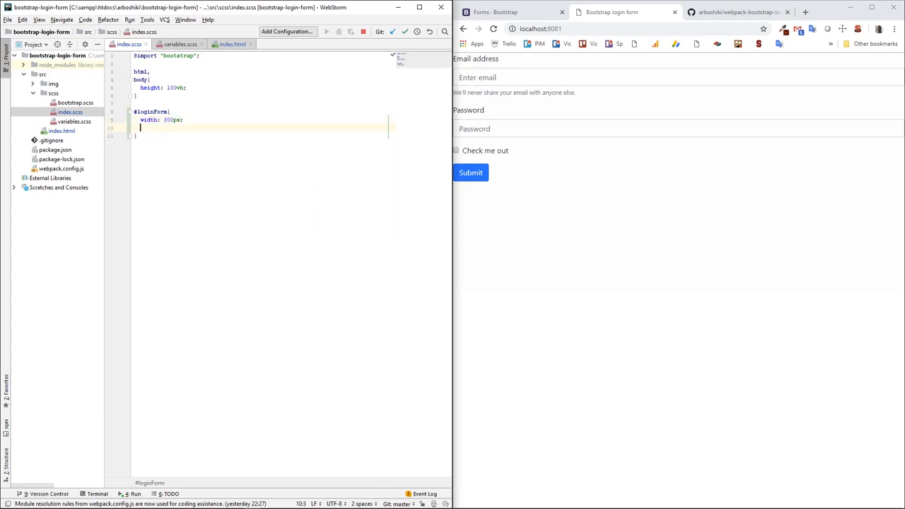
type("margin: 0 auto;")
type("body{")
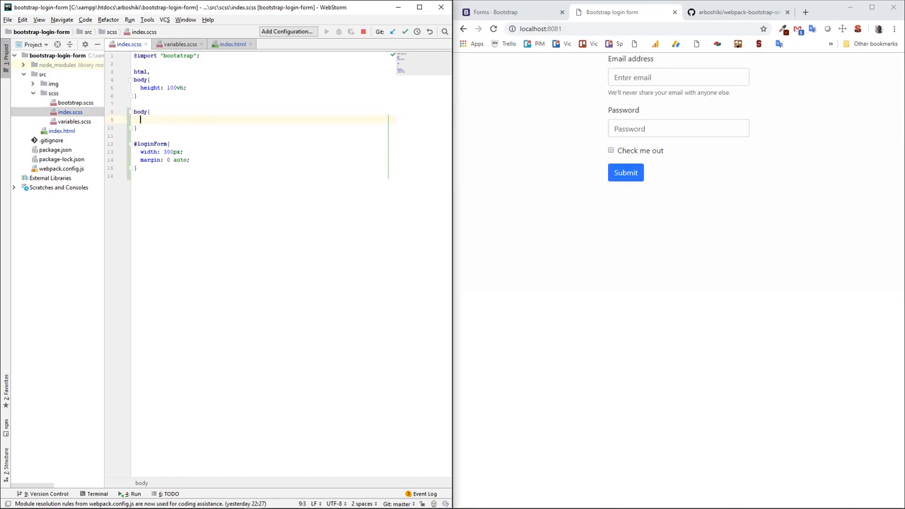
type("display:")
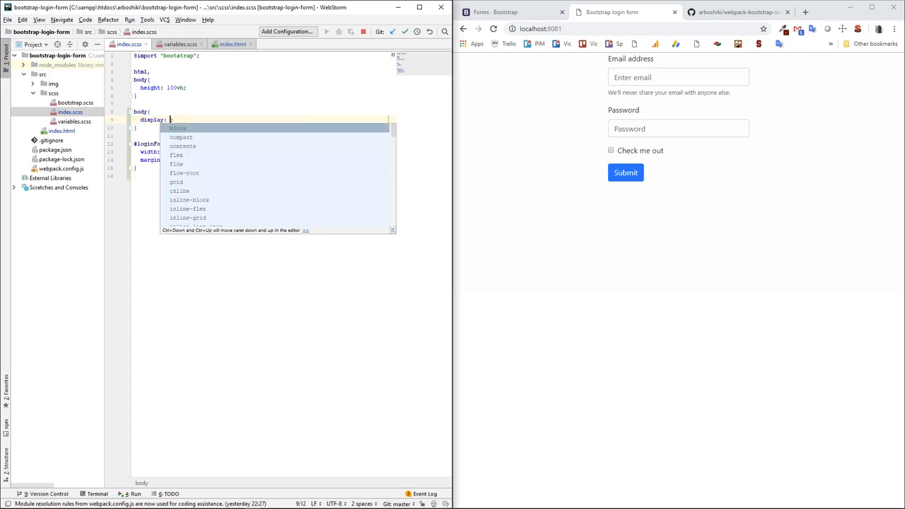
type("flex;")
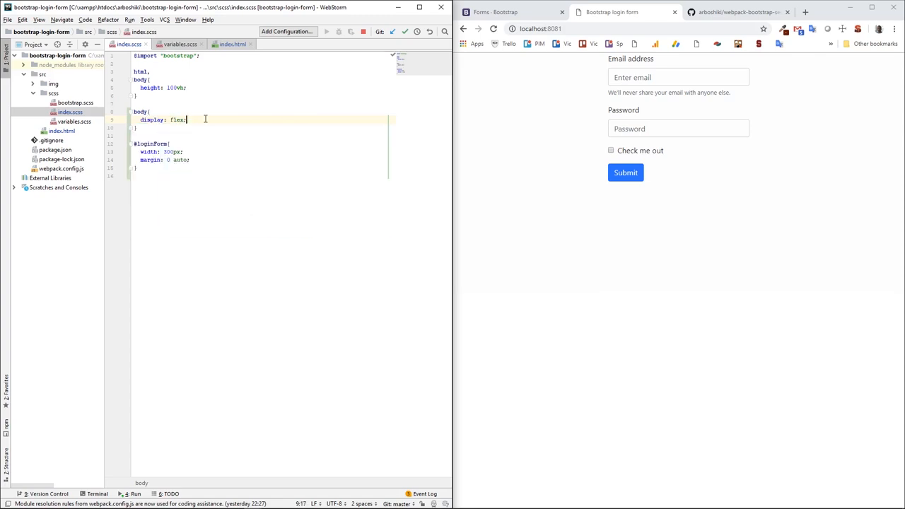
type("align-items:")
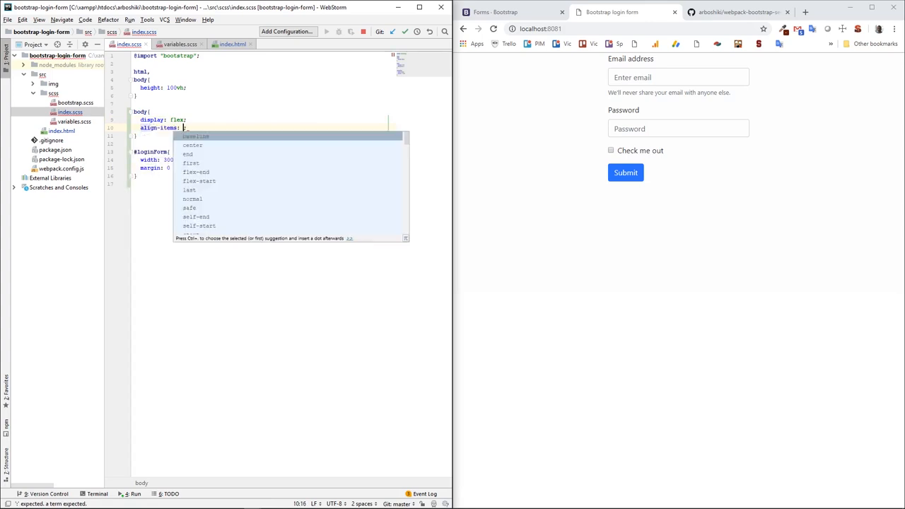
type("center")
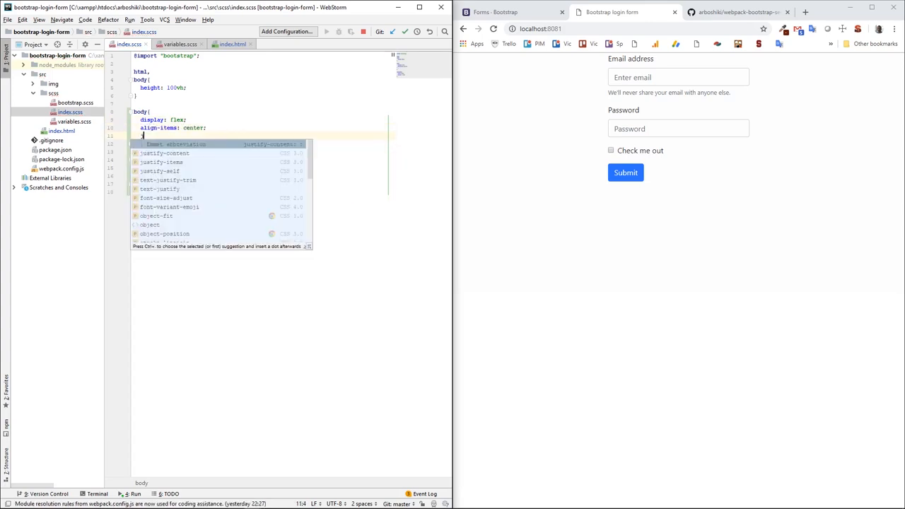
type("justify-content: center;")
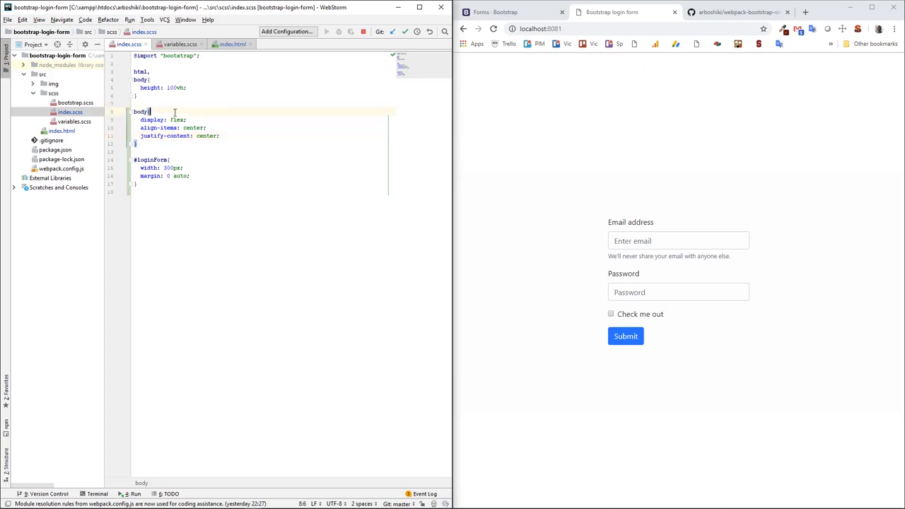
type("background-image:")
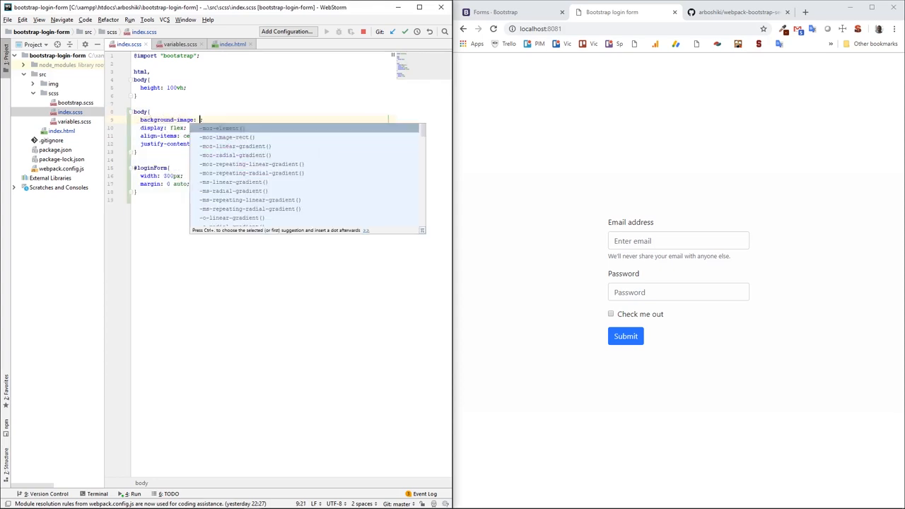
- Set the body background-image to url('../img/bg.jpg')
type("url('');")
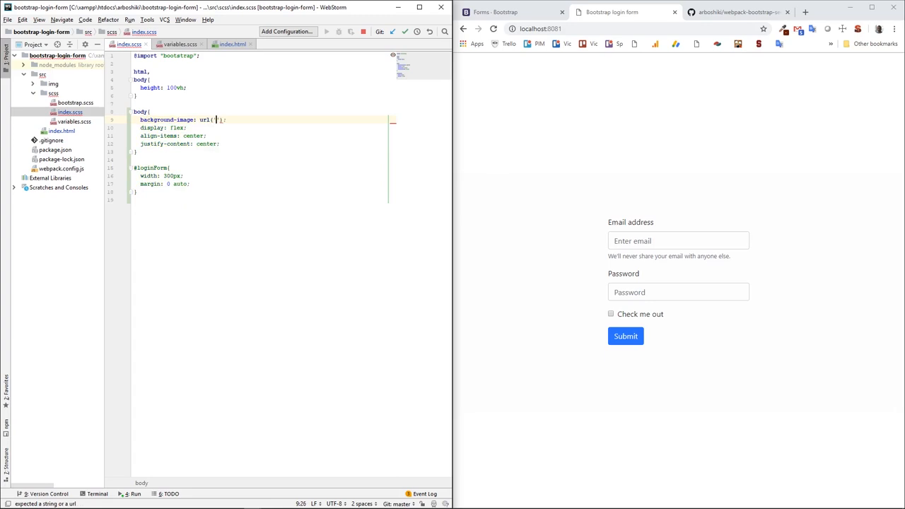
type("../_")
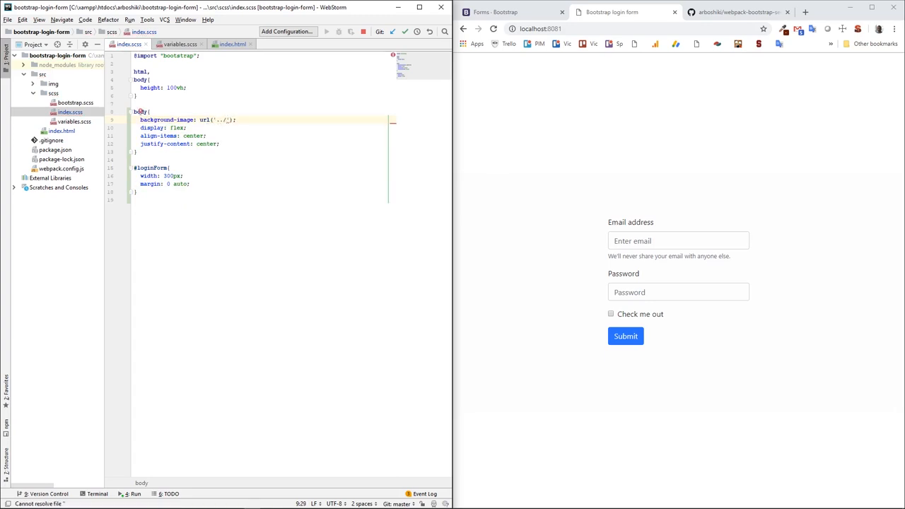
type("img")
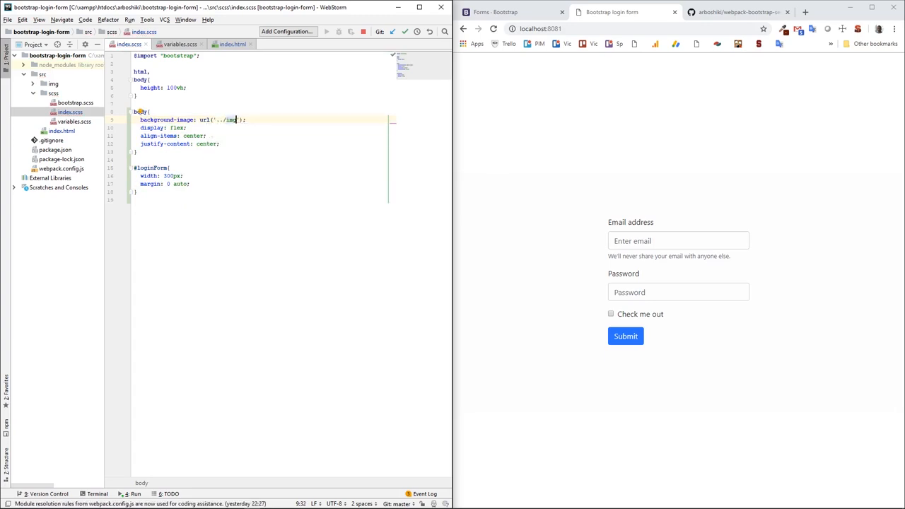
type("/bg.jpg")
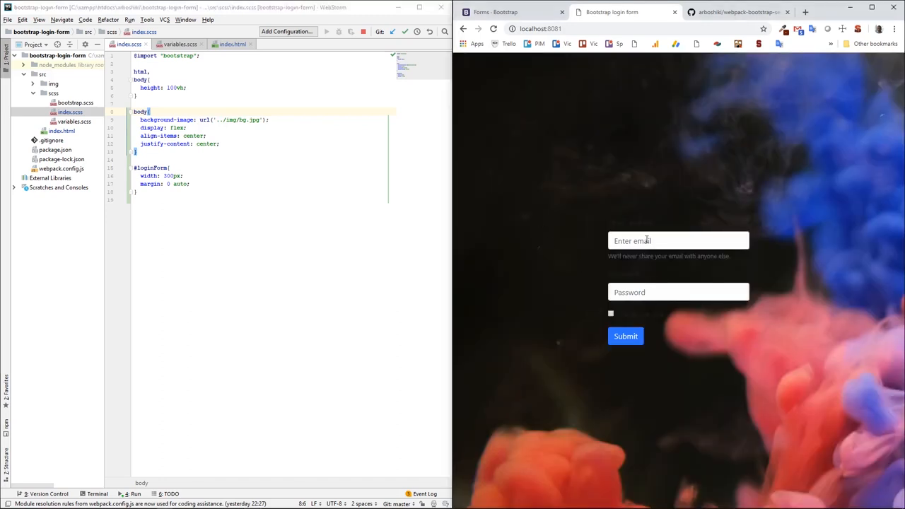
- Add background-size: cover and padding: 30px to the body rule
left_click(148, 112)
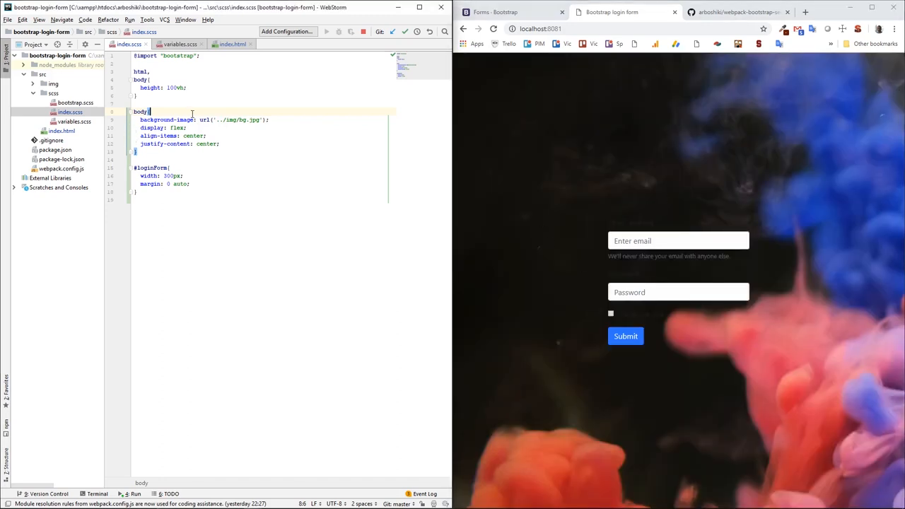
type("background-size: cover;")
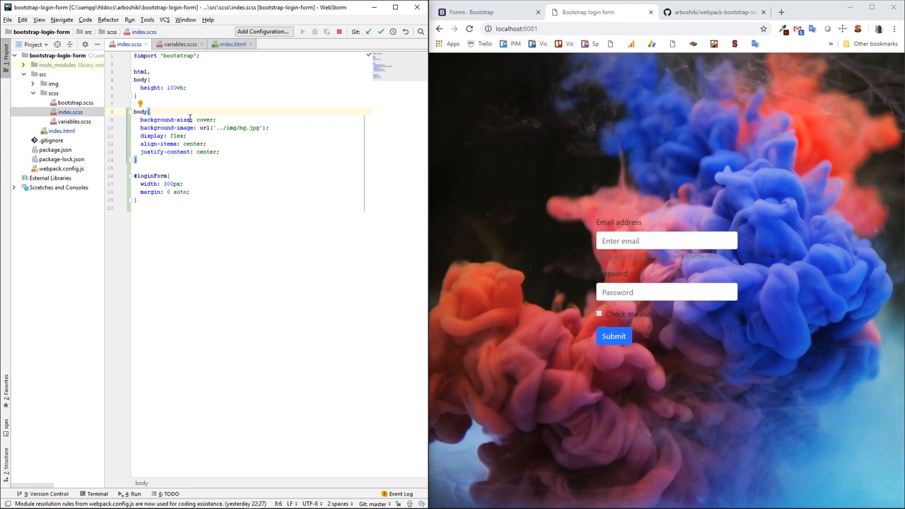
type("padding: ;")
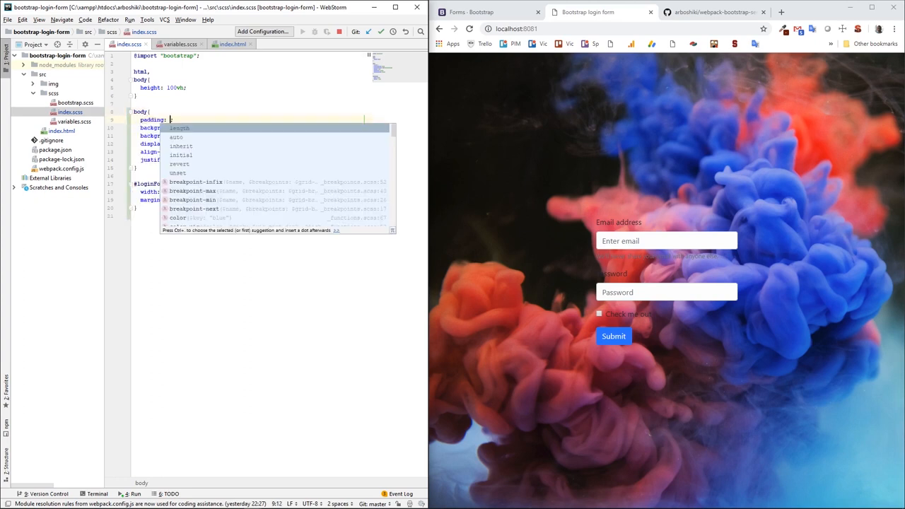
type("30px")
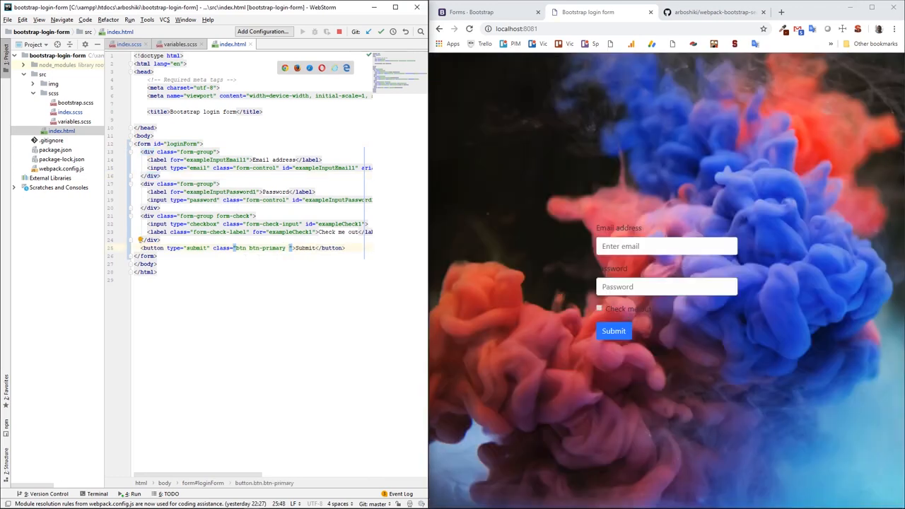
- Add btn-block to the submit button and relabel it Login
type("btn-block")
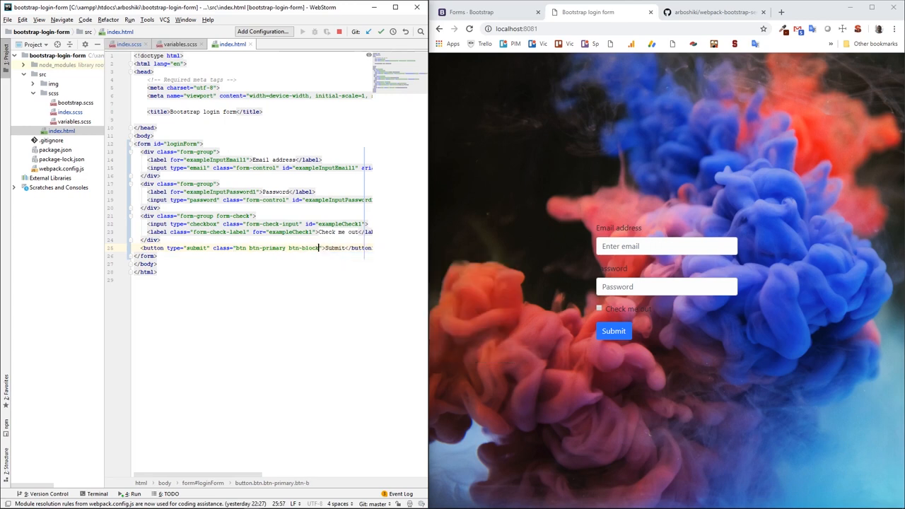
double_click(334, 248)
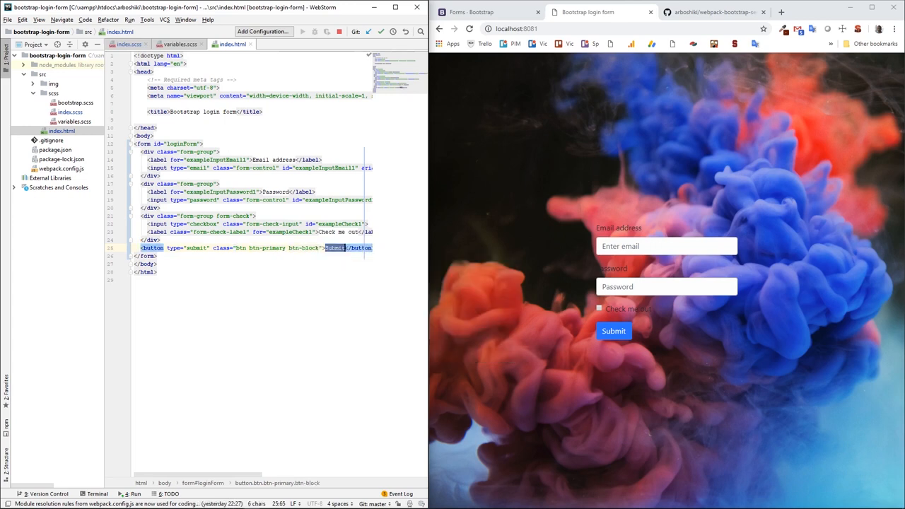
type("Login")
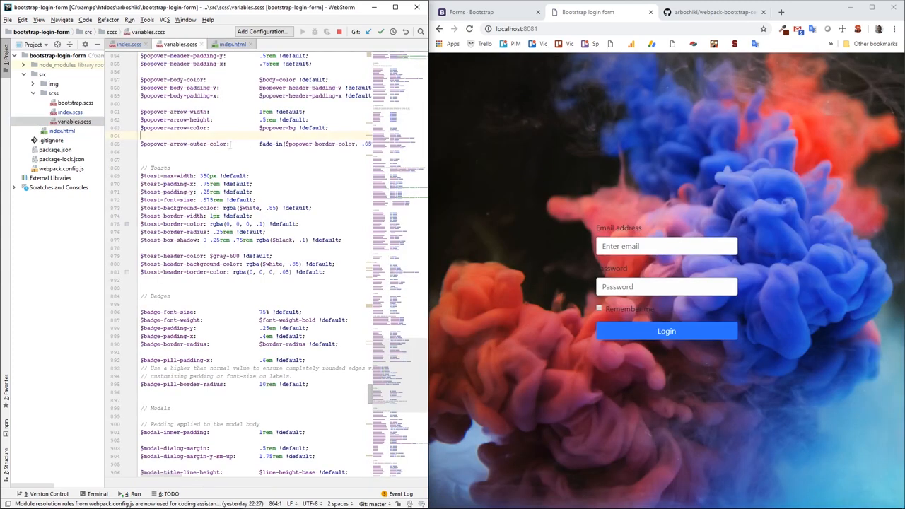
- In variables.scss set $body-bg to $gray-900 and $body-color to $white
left_click(233, 143)
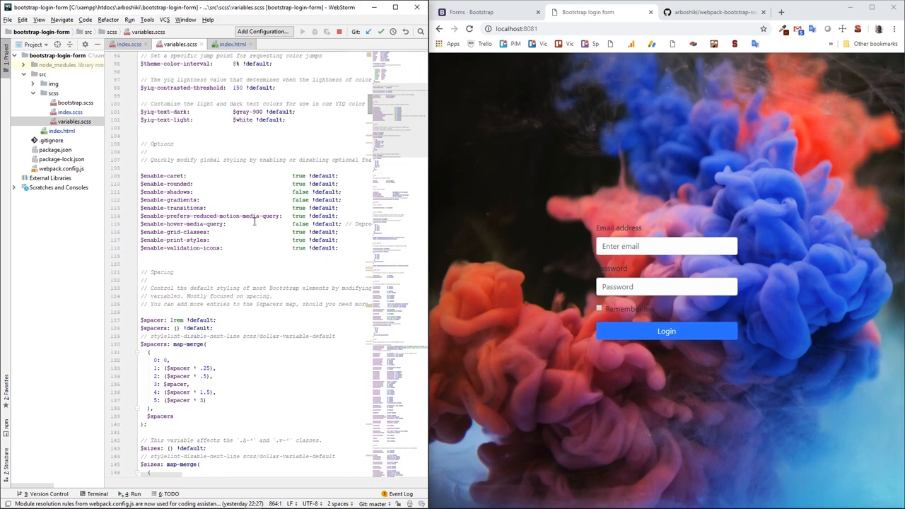
scroll("down", 3)
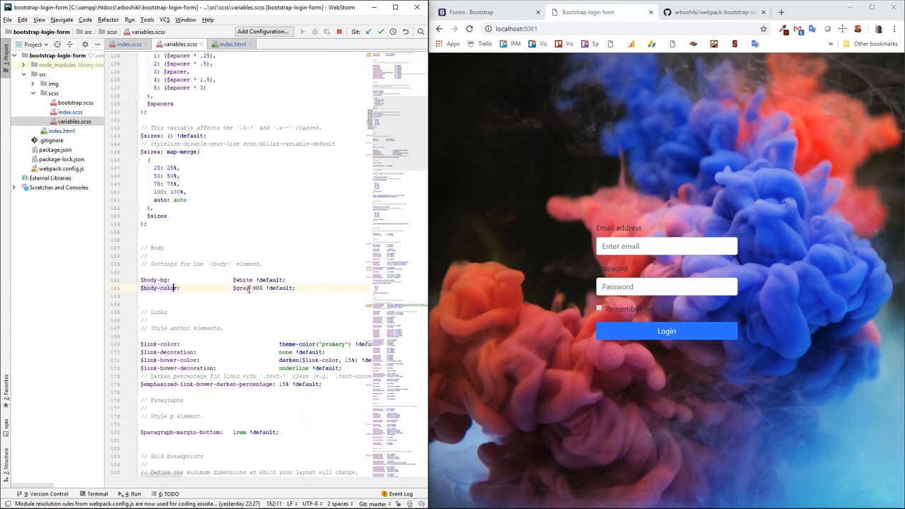
double_click(243, 280)
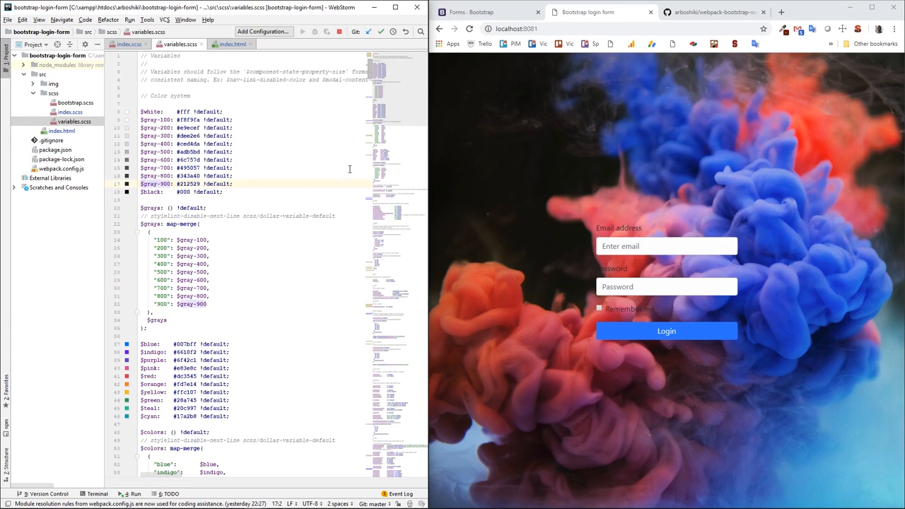
scroll("down", 3)
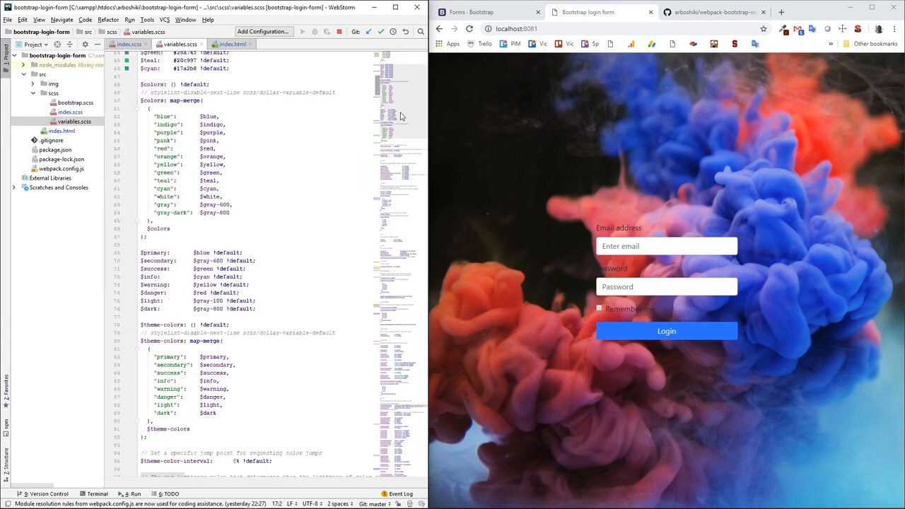
scroll("down", 3)
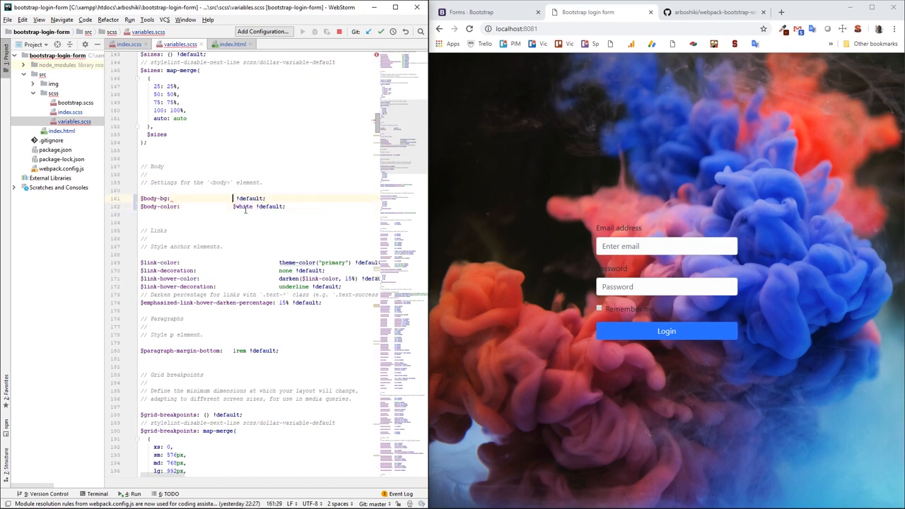
type("gray-900")
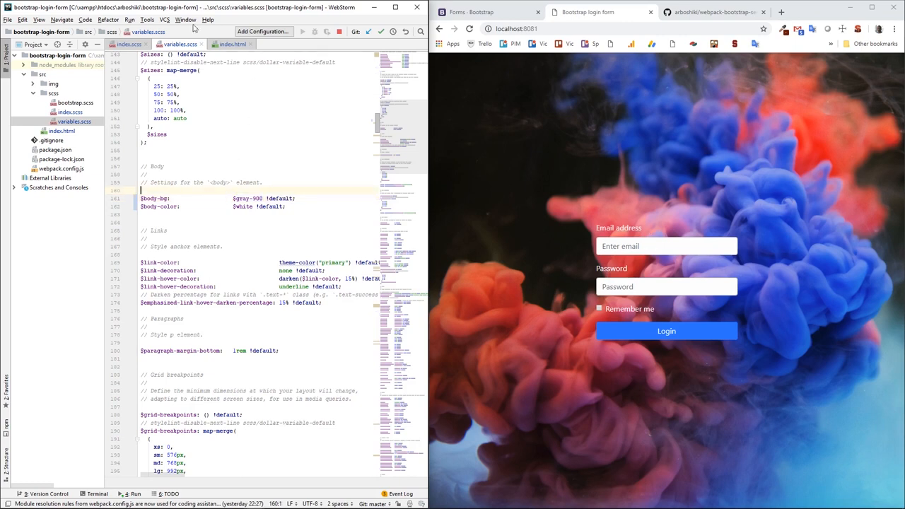
- Wrap the form fields in div.card > div.card-body with a 'Login form' card title
left_click(233, 44)
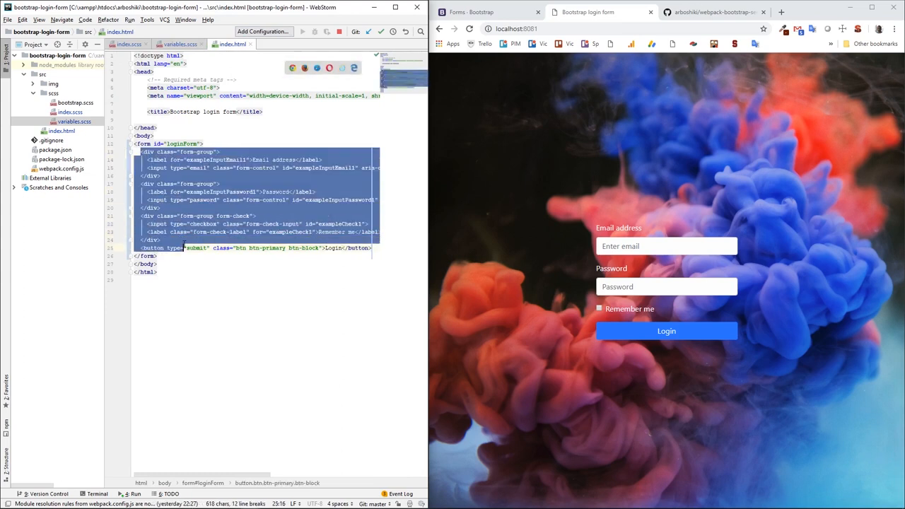
key("Delete")
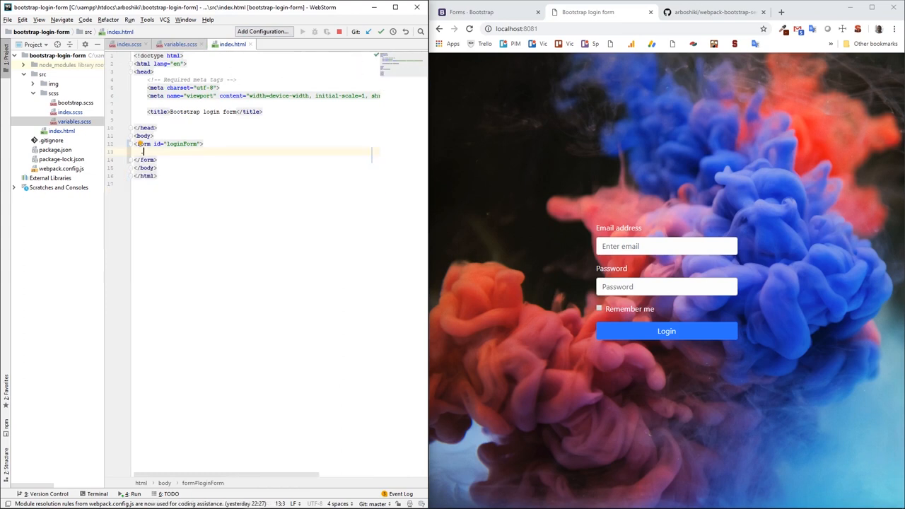
type("<div class=\"card\">")
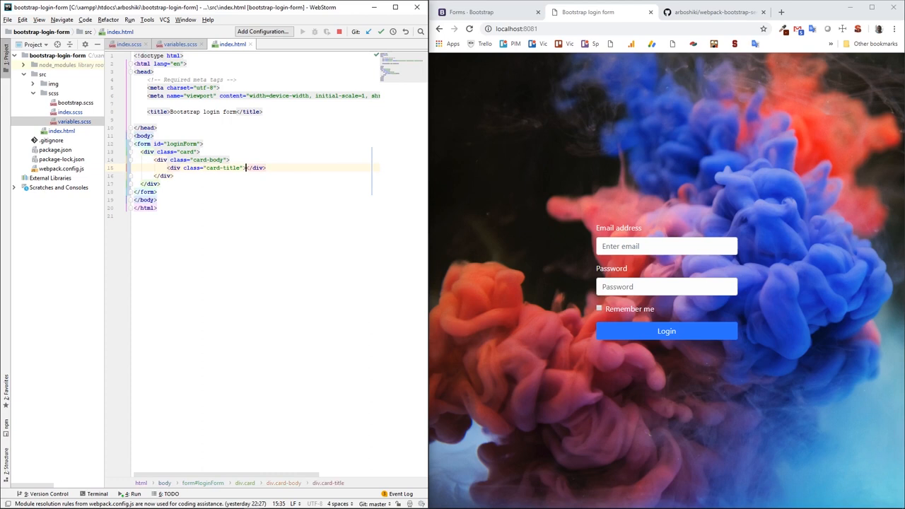
type("Login form")
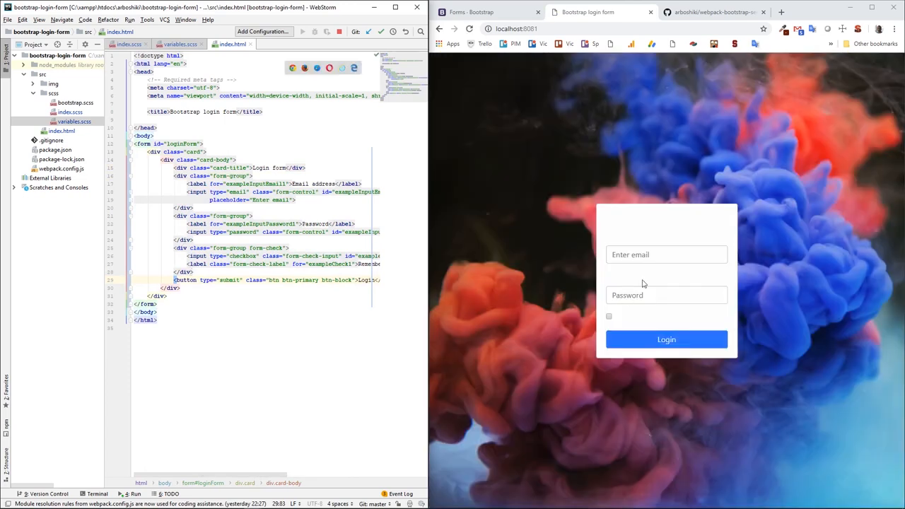
mouse_move(626, 235)
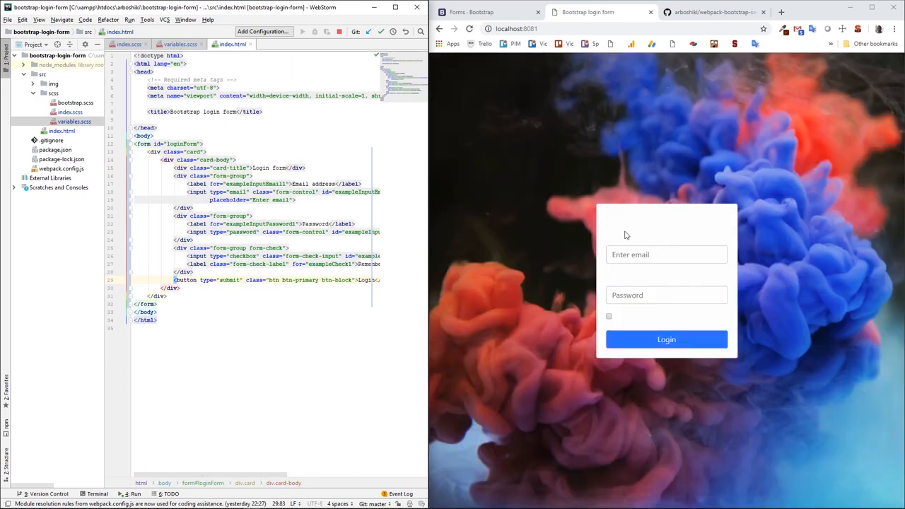
double_click(618, 237)
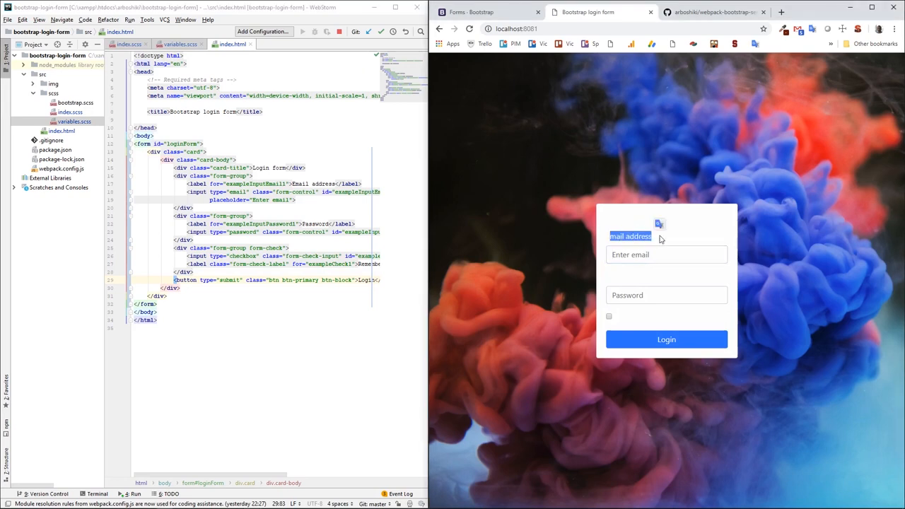
left_click(666, 254)
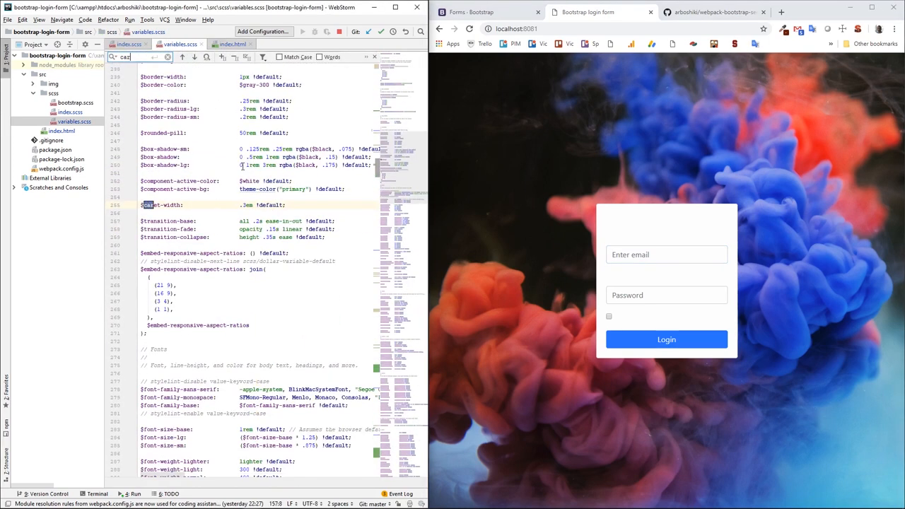
- Search 'card' and change $card-bg from $white to rgba($gray-900, 0.8)
type("card")
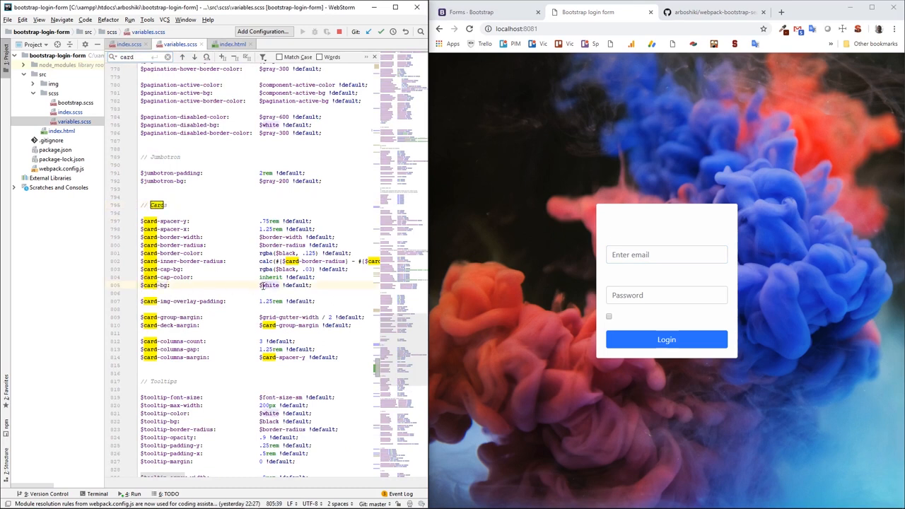
double_click(270, 285)
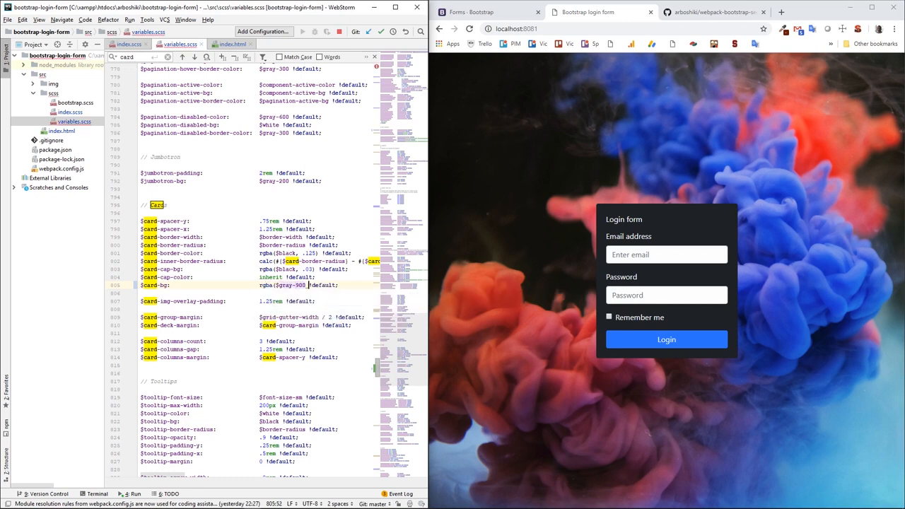
type("0.8)")
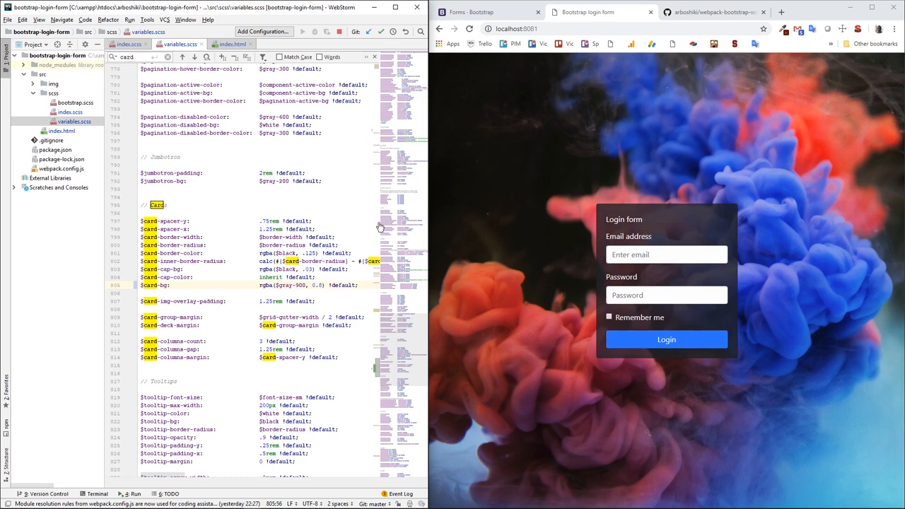
mouse_move(632, 237)
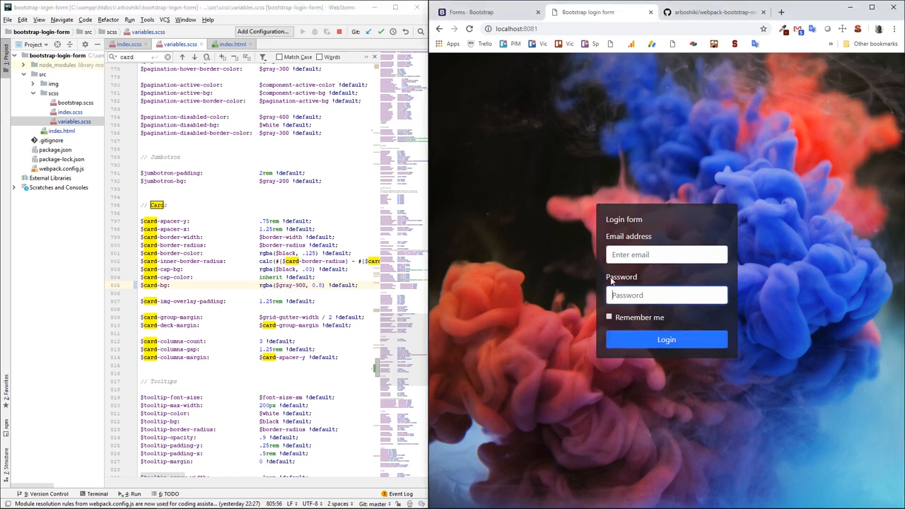
- Change $border-radius, $border-radius-lg and $border-radius-sm to 0 in variables.scss
left_click(273, 212)
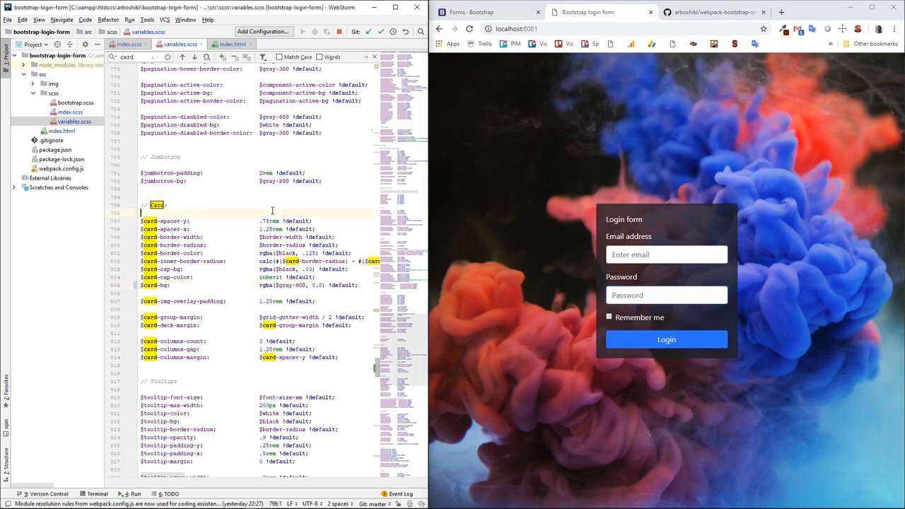
type("border-rad")
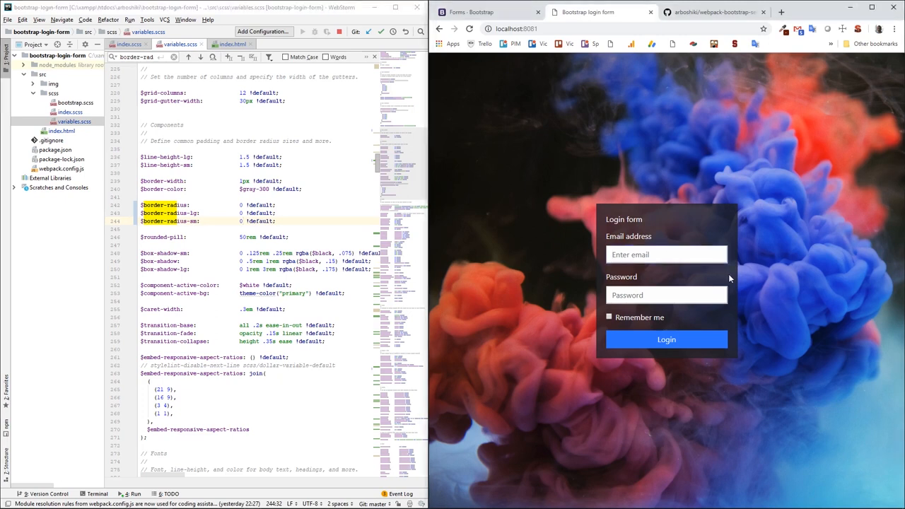
mouse_move(536, 231)
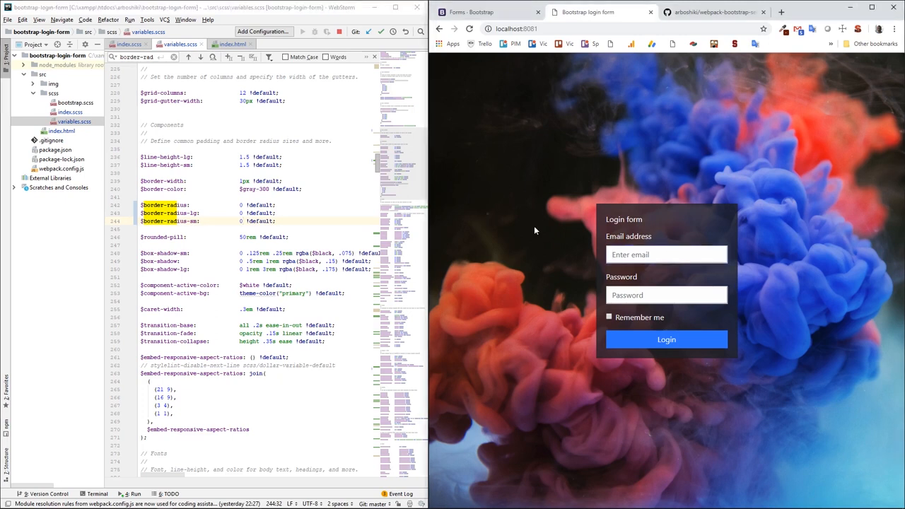
left_click(231, 44)
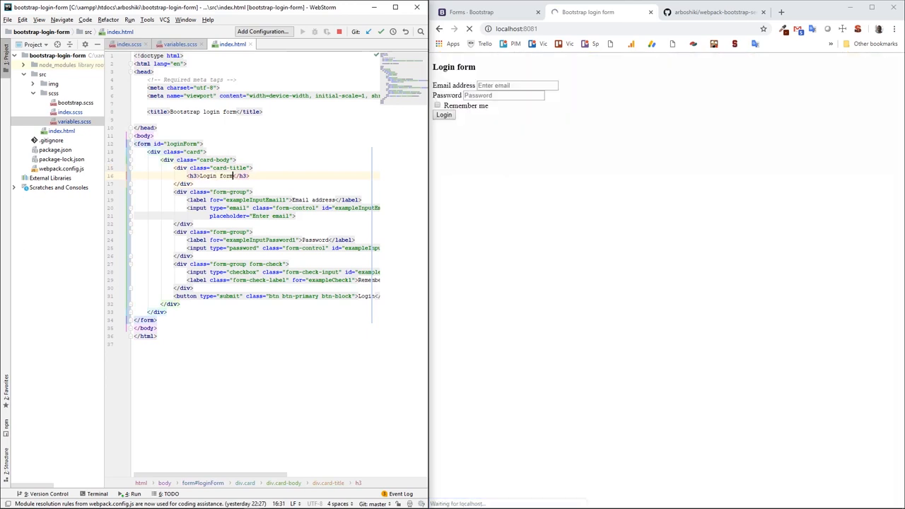
- Add text-center to the card-title class so the 'Login form' h3 is centred
left_click(469, 28)
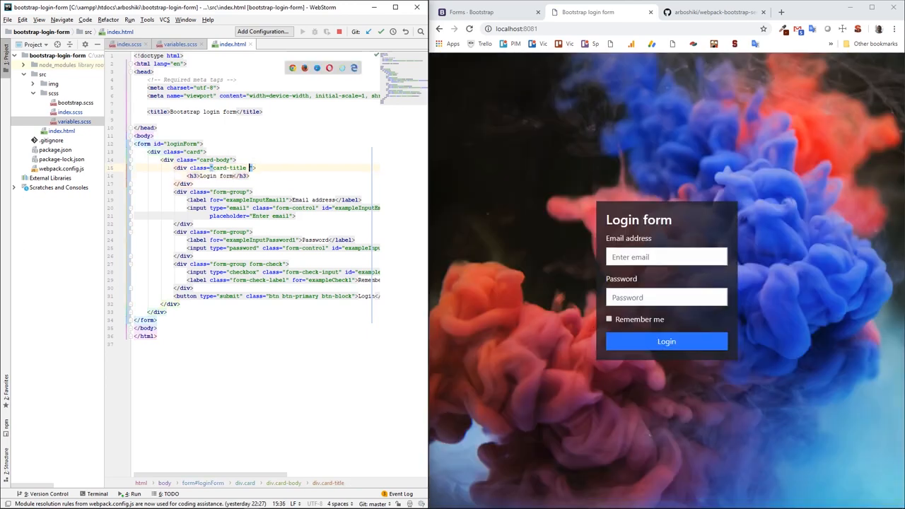
type("text-center")
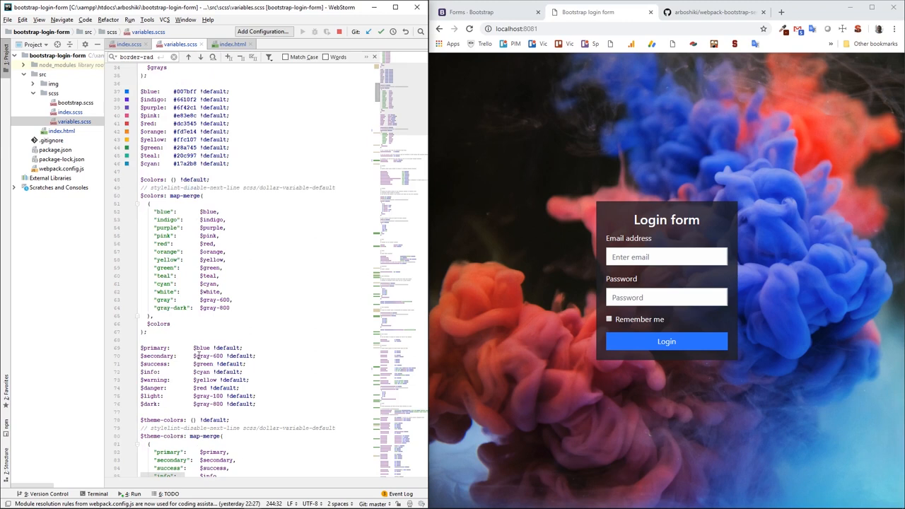
double_click(201, 348)
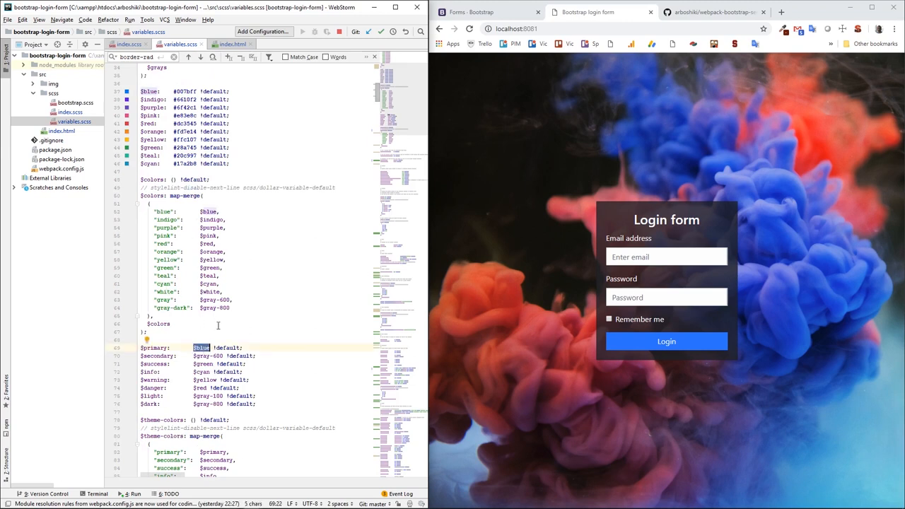
type("tea")
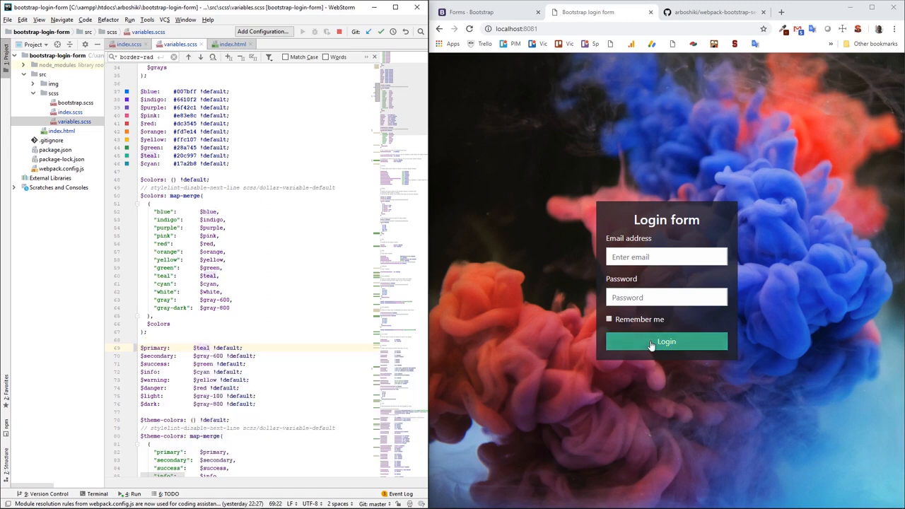
mouse_move(652, 363)
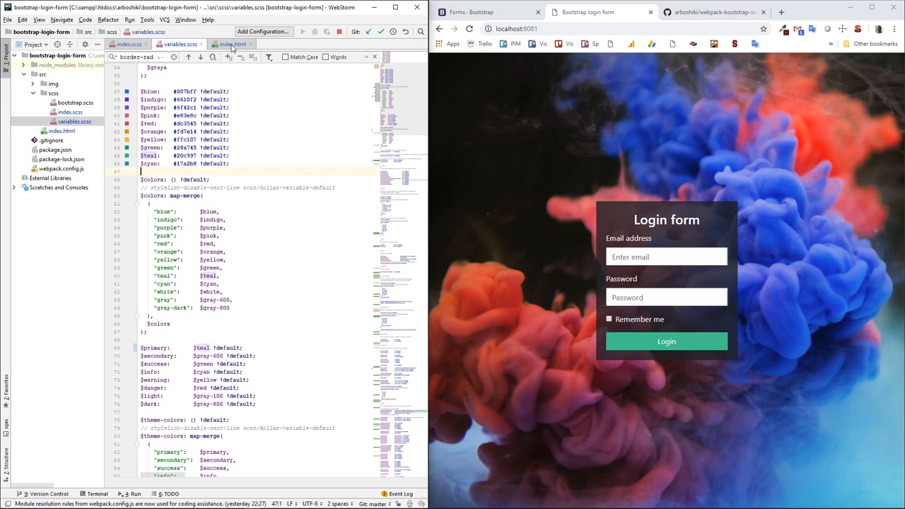
left_click(232, 44)
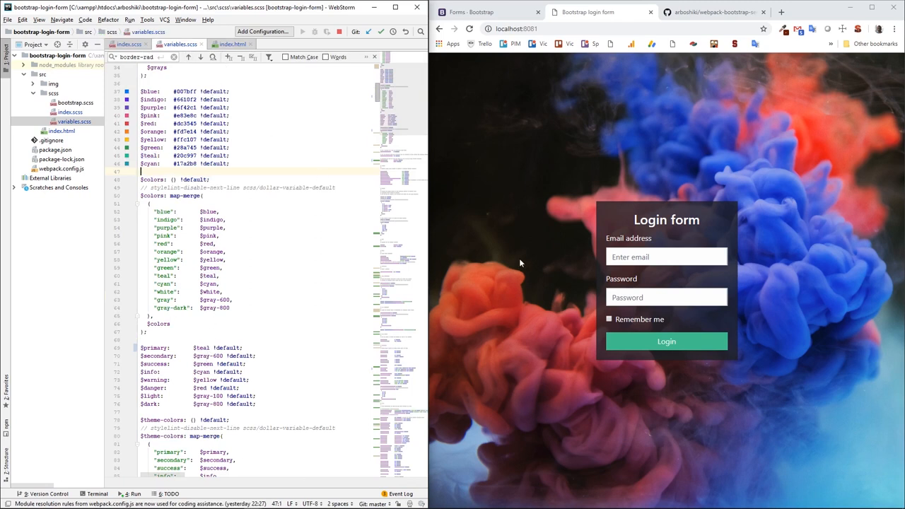
left_click(667, 257)
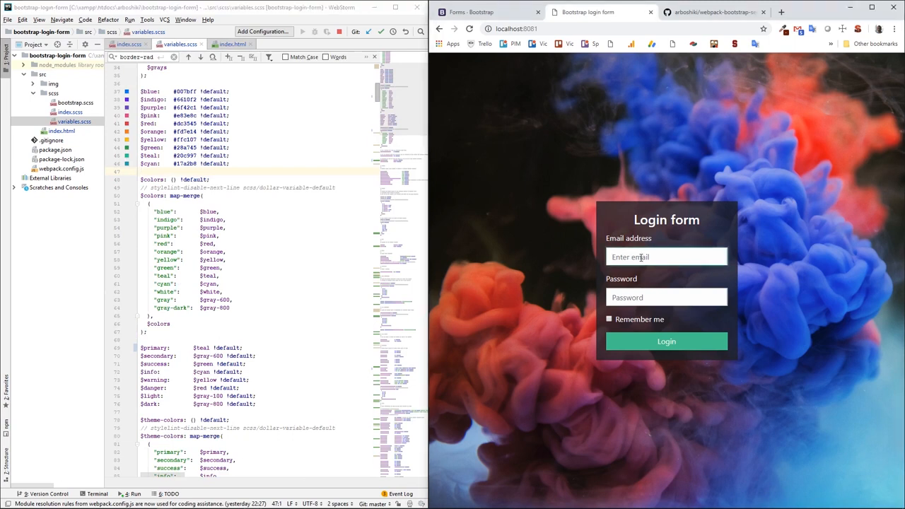
left_click(666, 256)
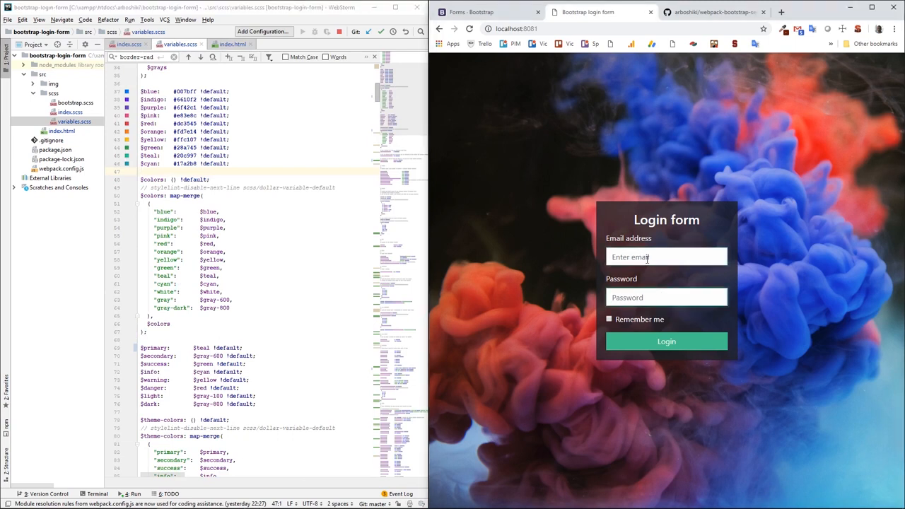
left_click(666, 297)
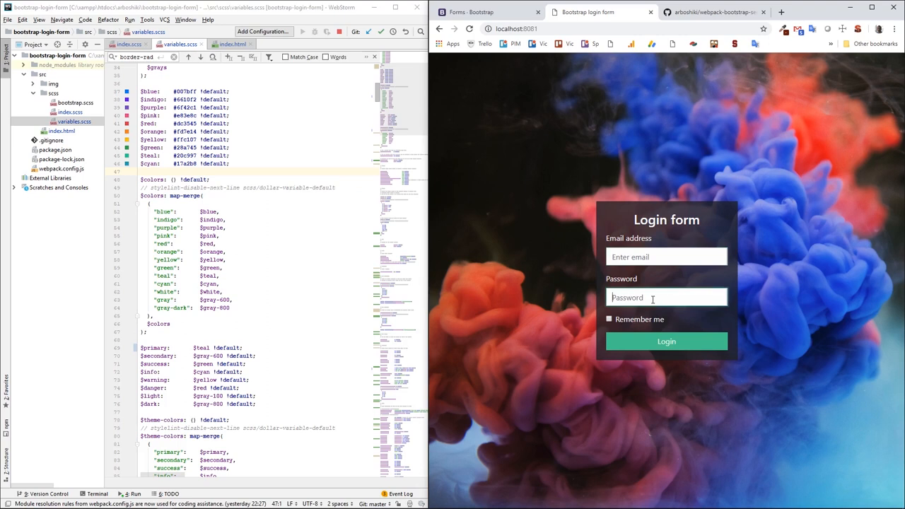
left_click(666, 256)
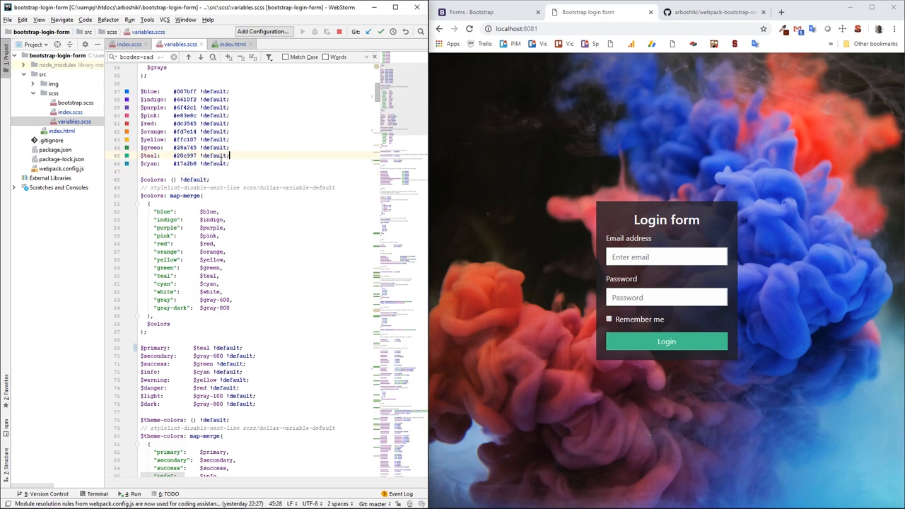
- Set $input-bg to $black and $input-color to $gray-100 in variables.scss
type("input")
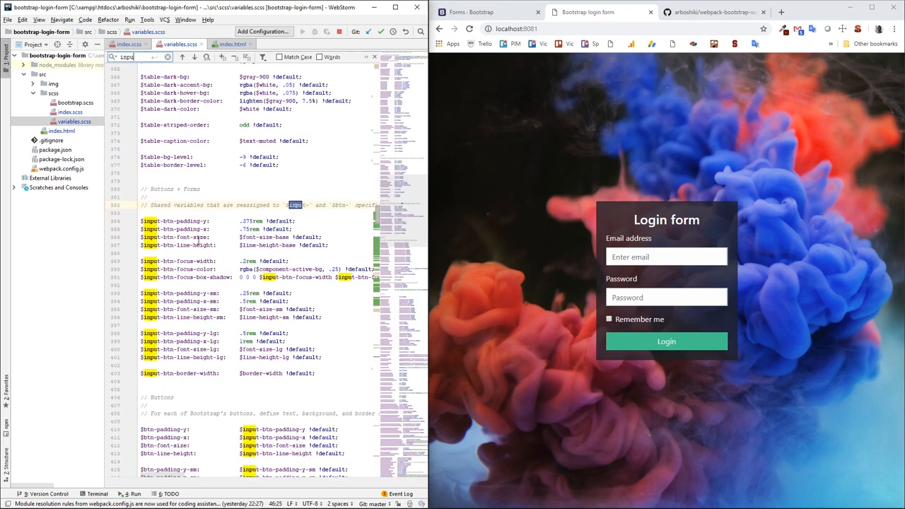
scroll("down", 3)
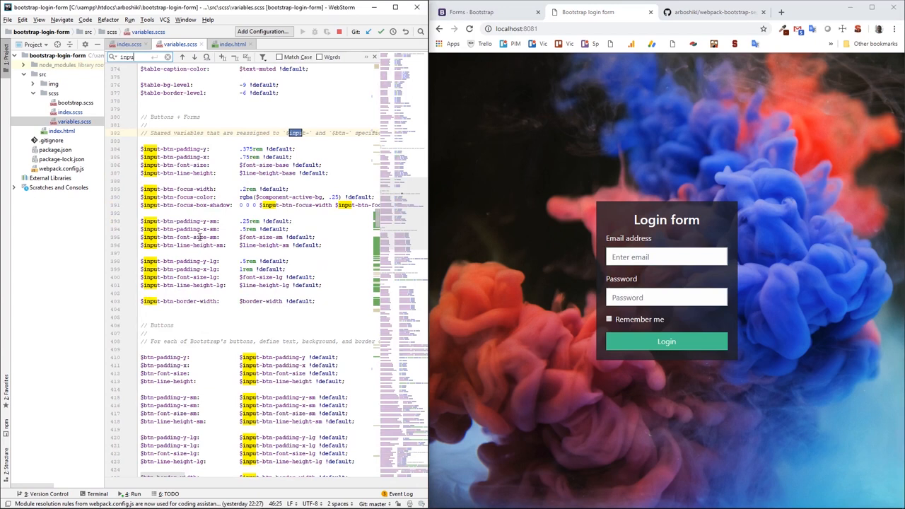
scroll("down", 3)
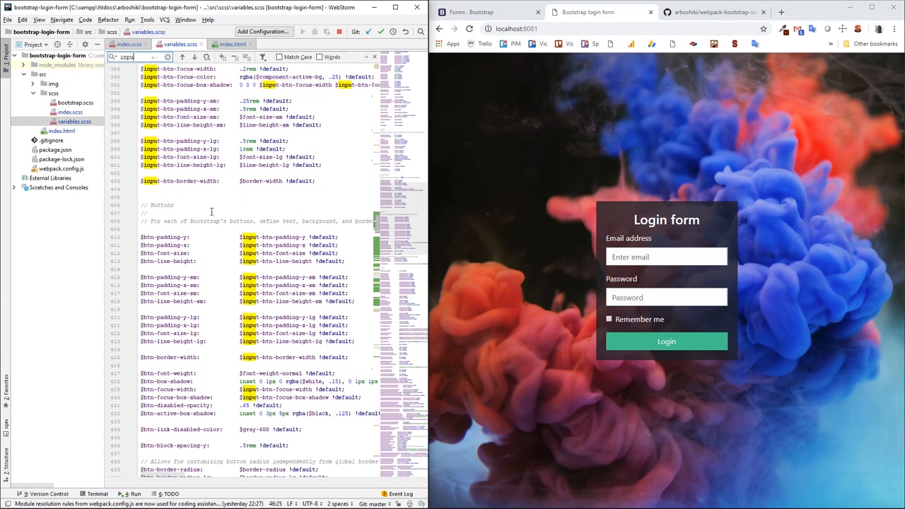
left_click(195, 56)
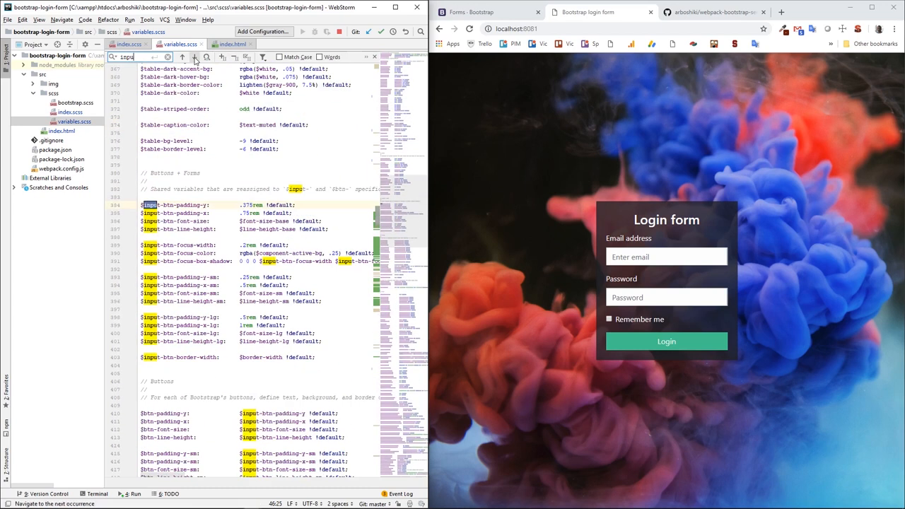
scroll("down", 3)
type("-bg")
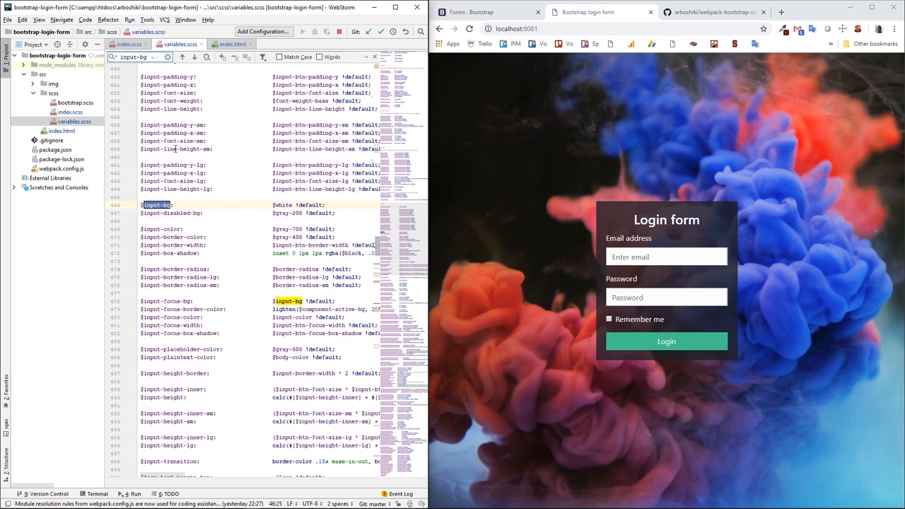
mouse_move(283, 205)
type("1")
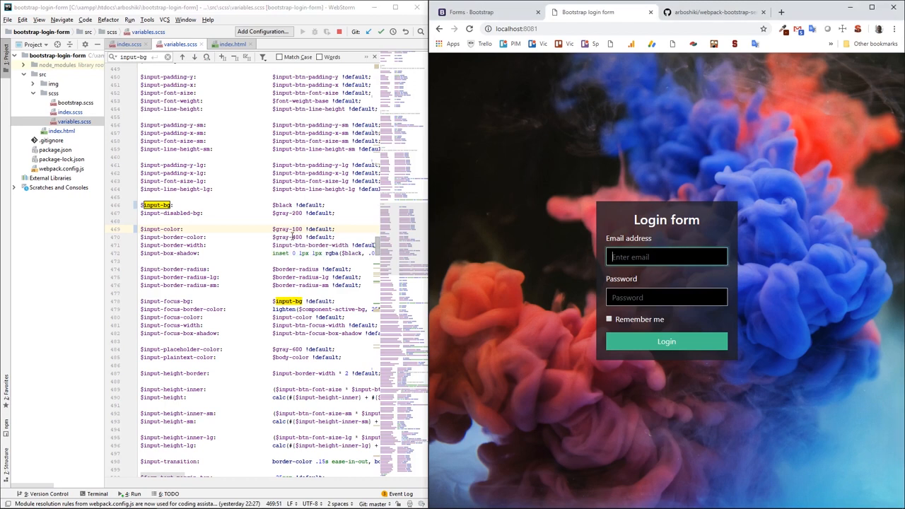
type("das")
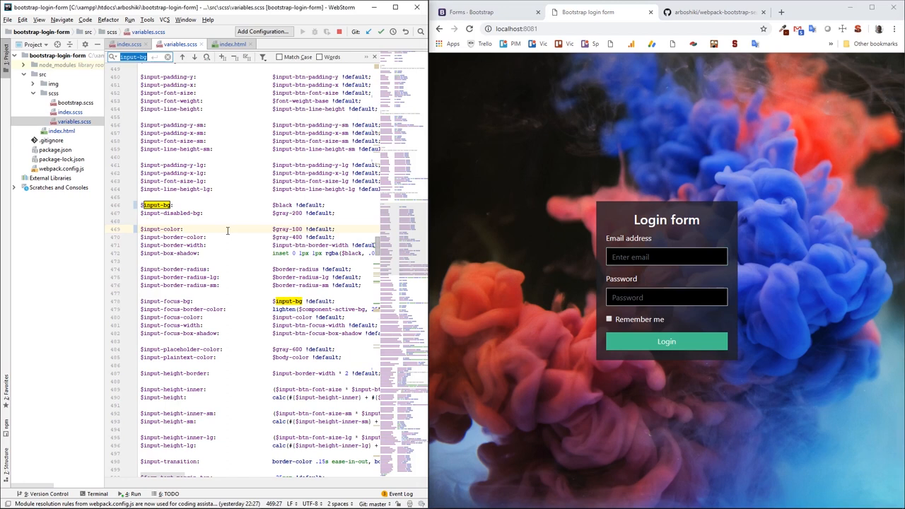
- Find $input-placeholder-color and change it from $gray-600 to $gray-200
type("placeho")
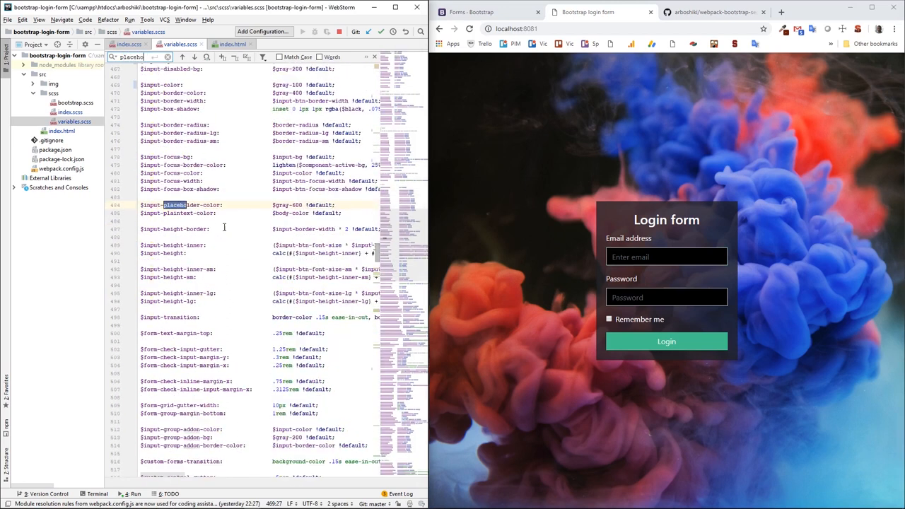
mouse_move(182, 209)
type("2")
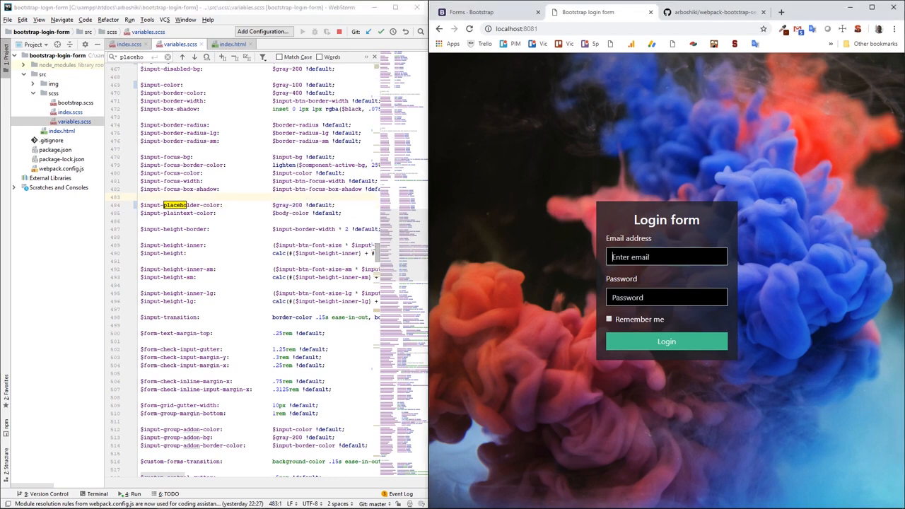
type("dasdasd")
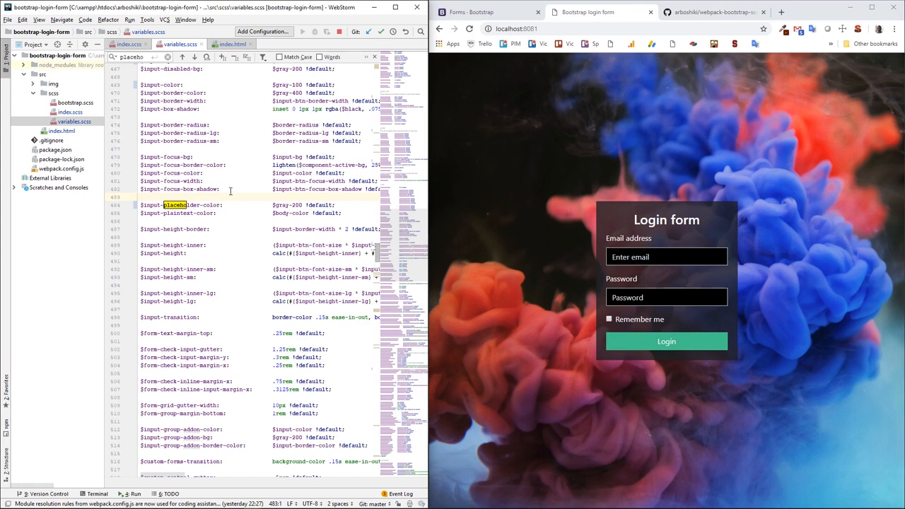
- Search 'border' and 'border-width' to adjust the input border width and colour variables
type("border")
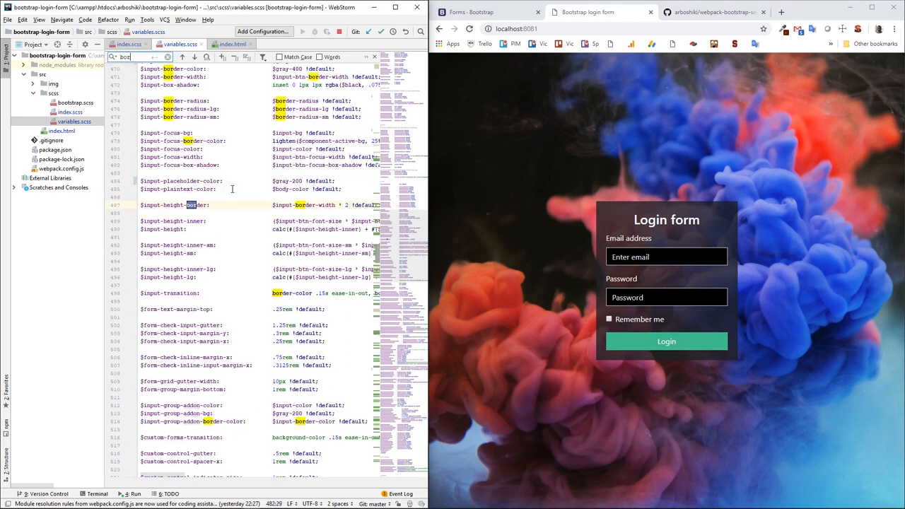
type("order-wi")
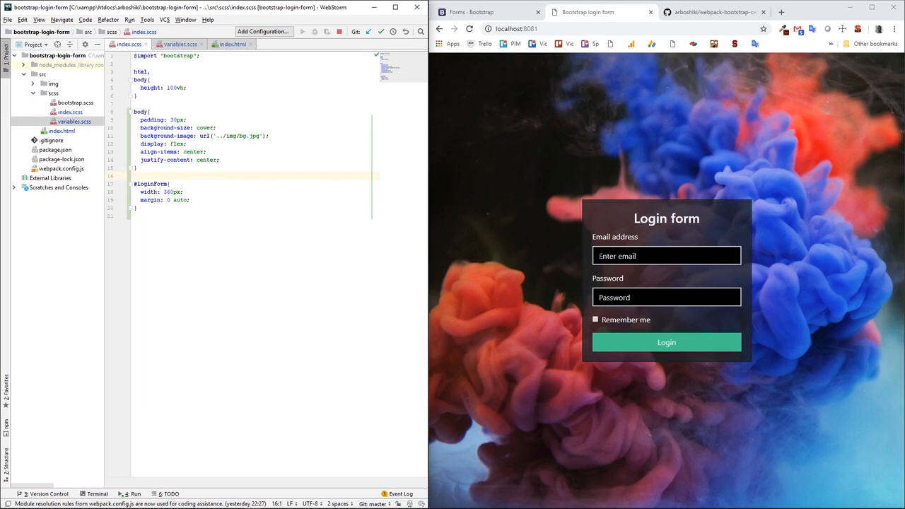
- Preview the email and password focus styling and locate $input-btn-focus-box-shadow
left_click(666, 255)
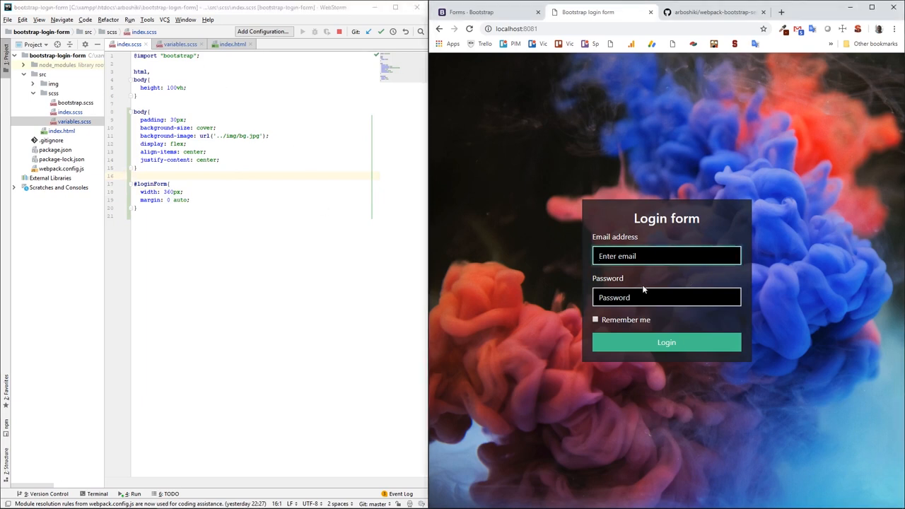
left_click(666, 297)
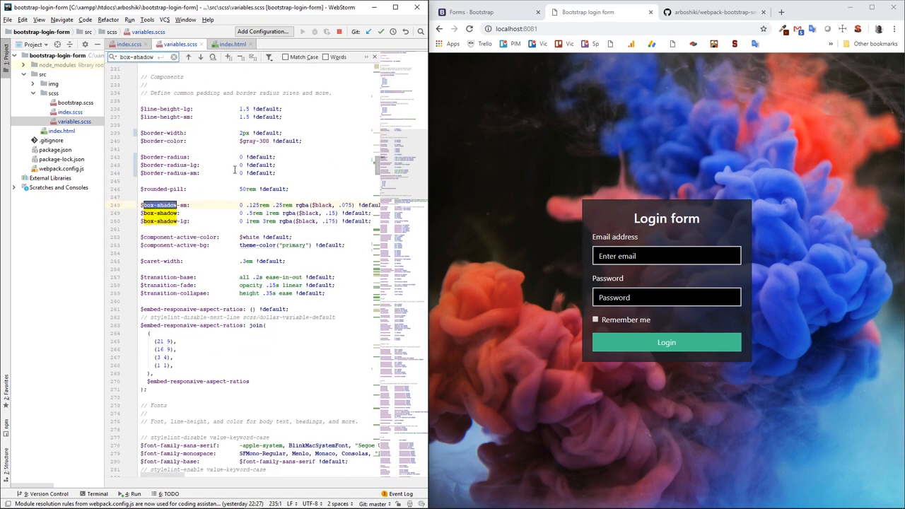
mouse_move(235, 215)
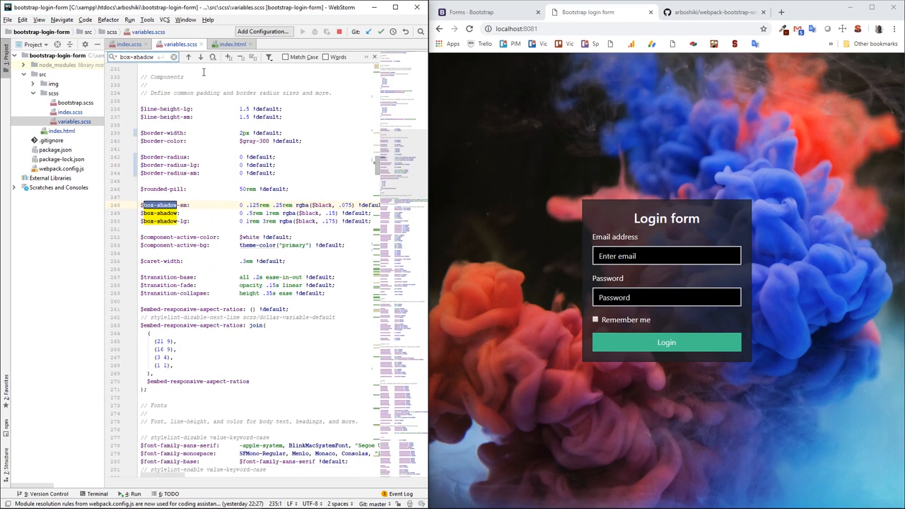
left_click(200, 57)
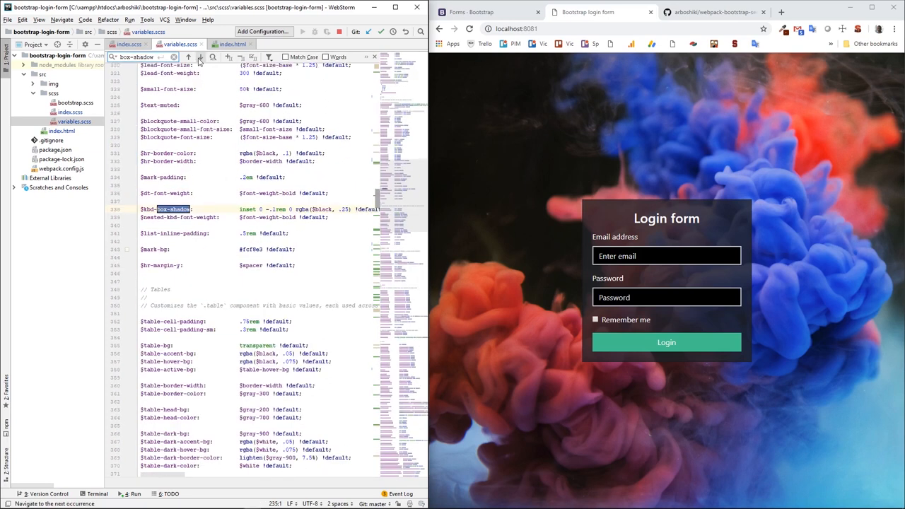
left_click(200, 56)
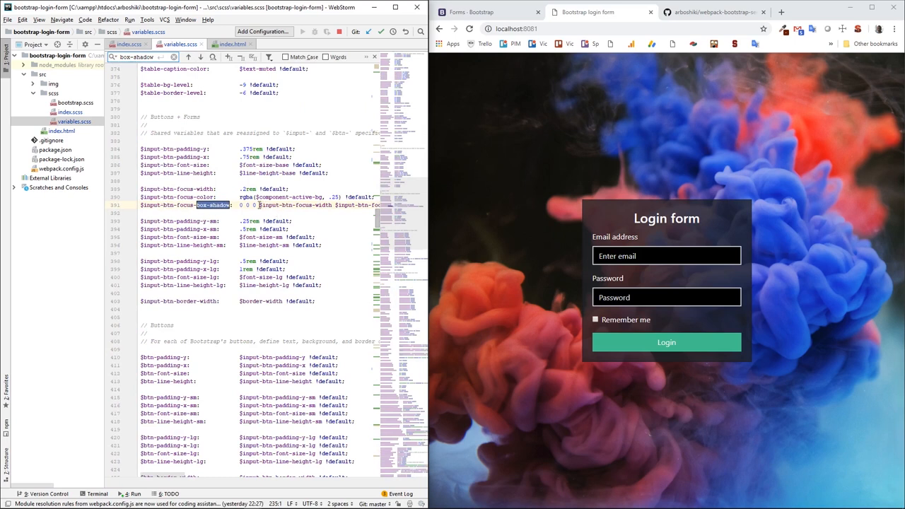
- Replace the focus box-shadow value with none and confirm the fields show no glow
double_click(294, 205)
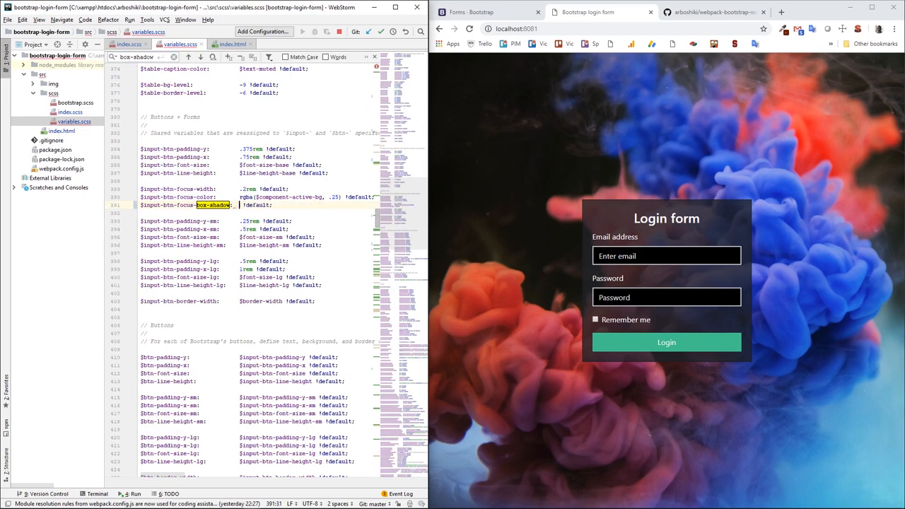
type("none")
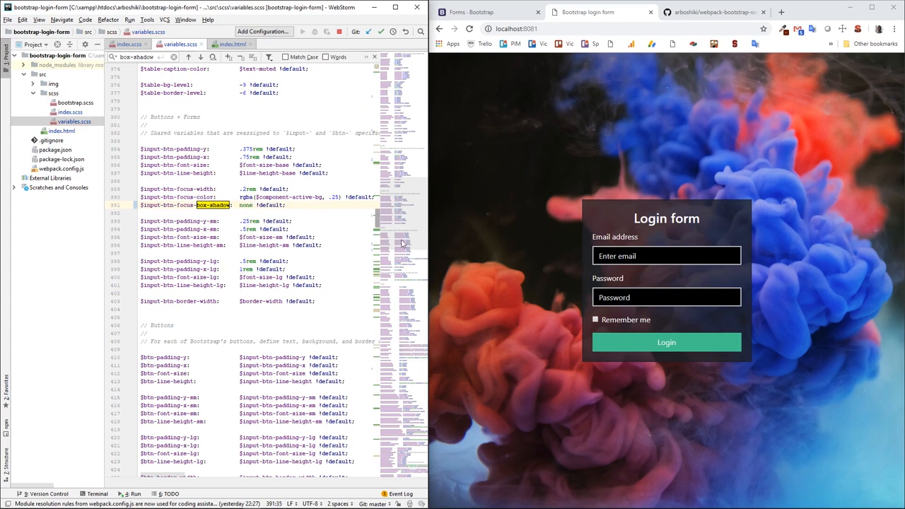
left_click(666, 297)
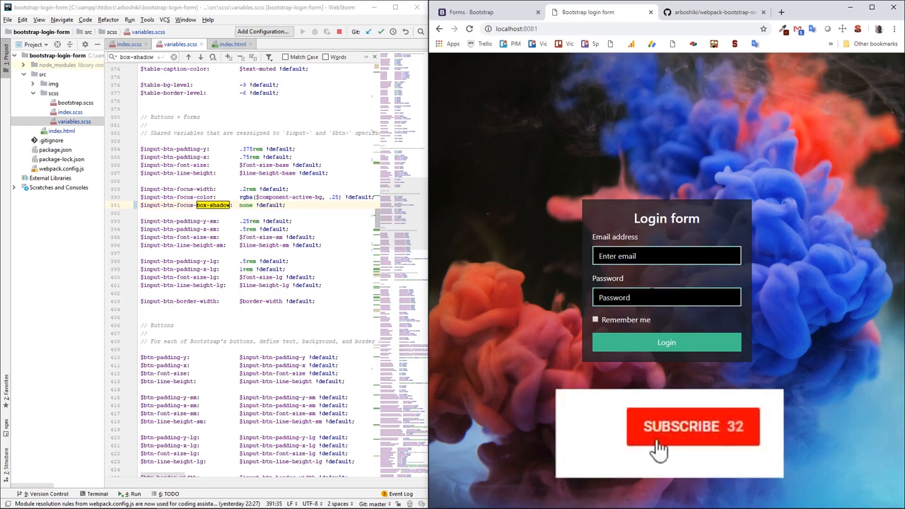
left_click(693, 426)
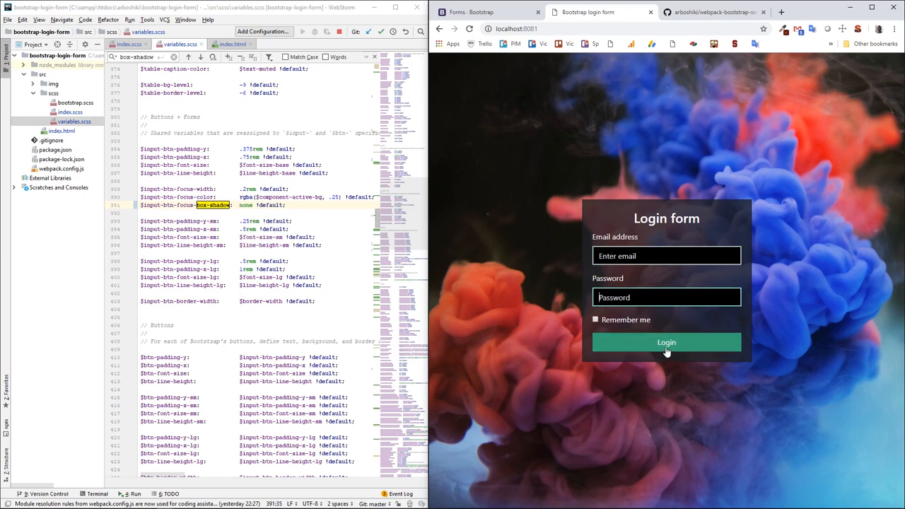
mouse_move(394, 232)
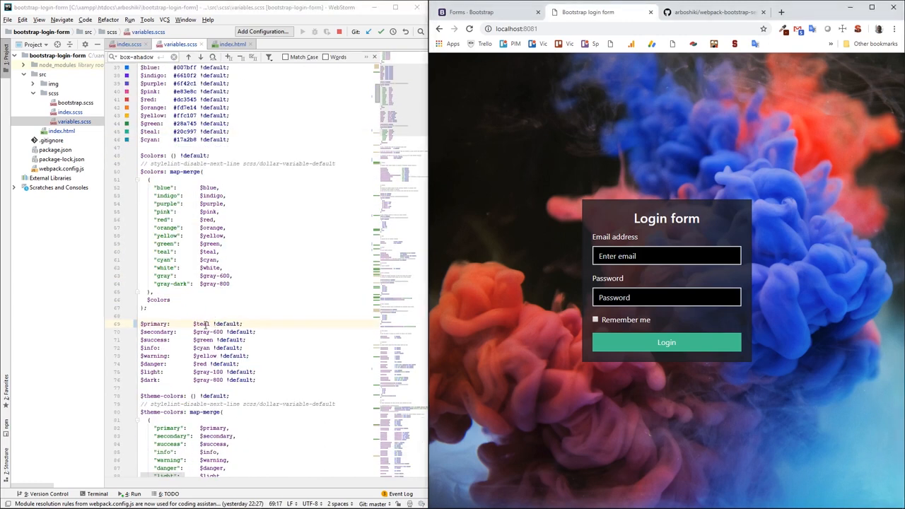
- Replace the $primary colour value, trying green and then $teal
double_click(201, 324)
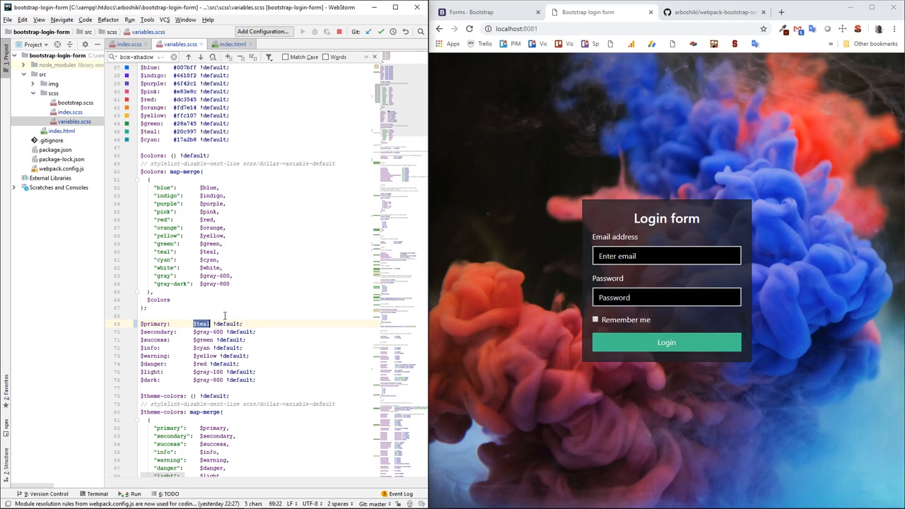
key("Delete")
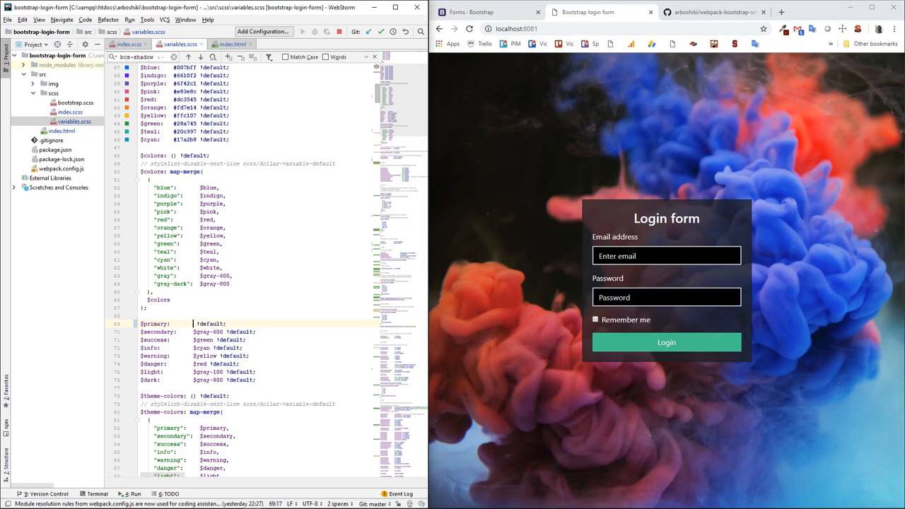
type("gre")
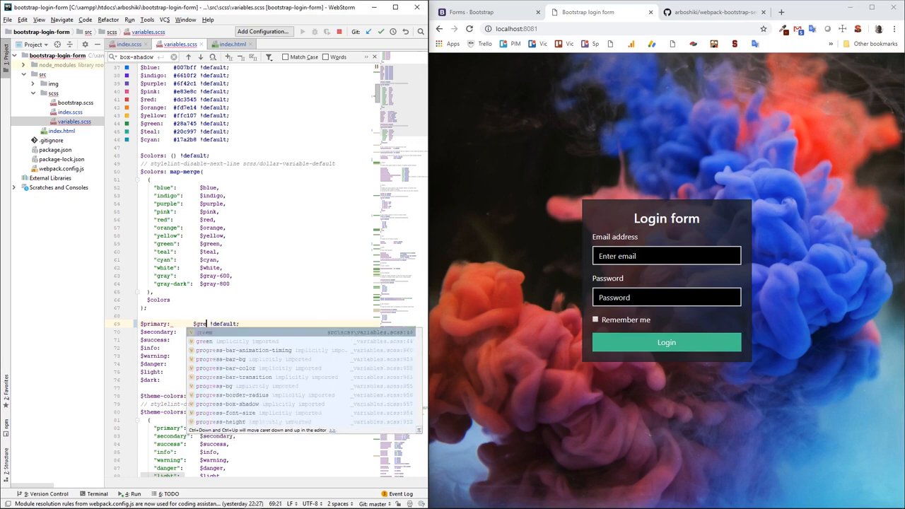
key("Enter")
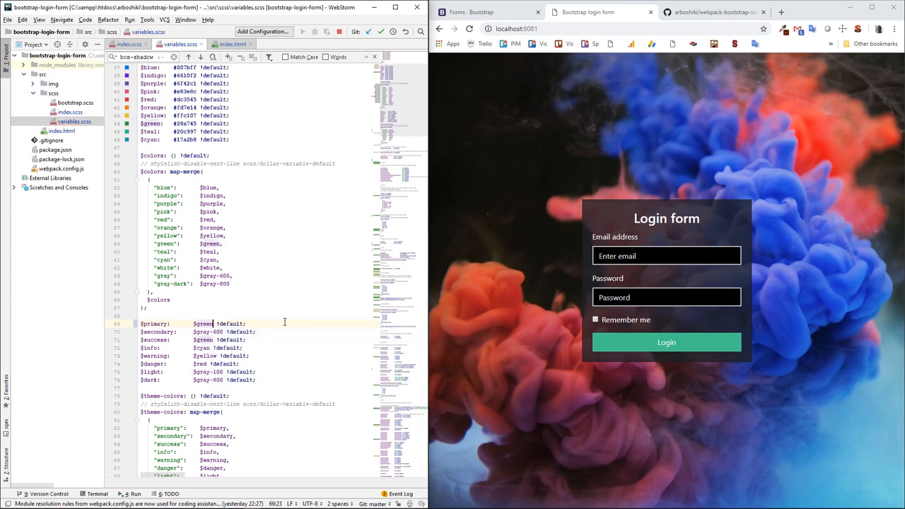
mouse_move(666, 343)
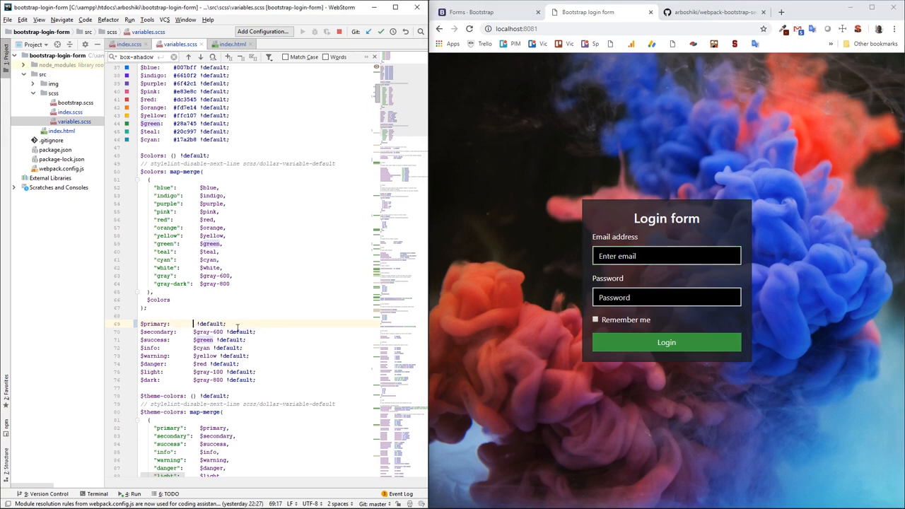
type("$teal")
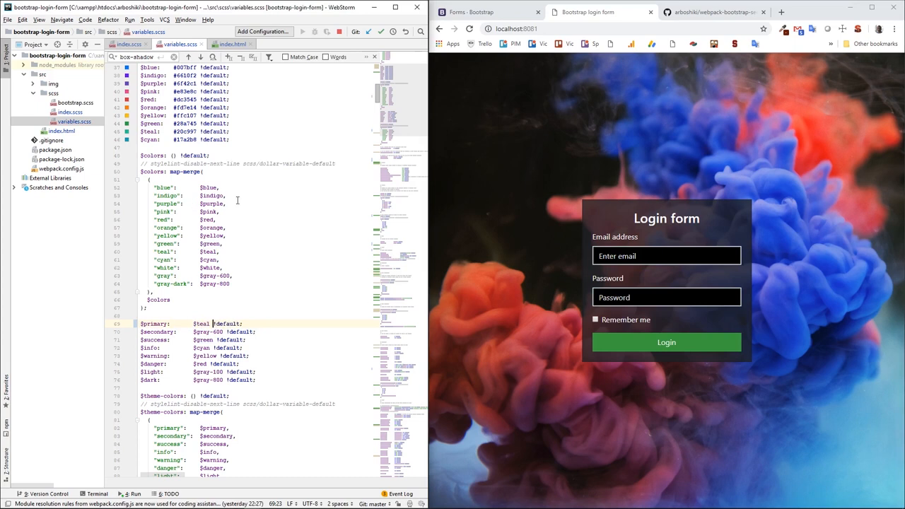
mouse_move(666, 343)
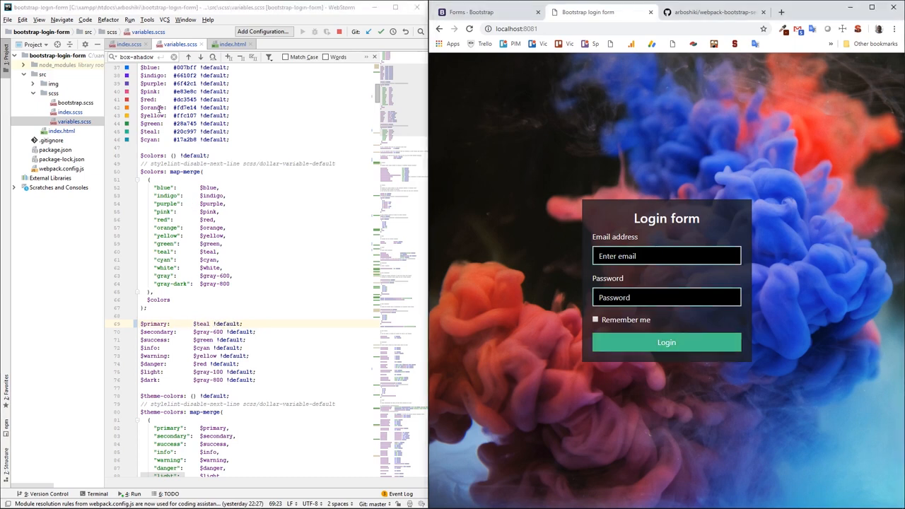
mouse_move(556, 264)
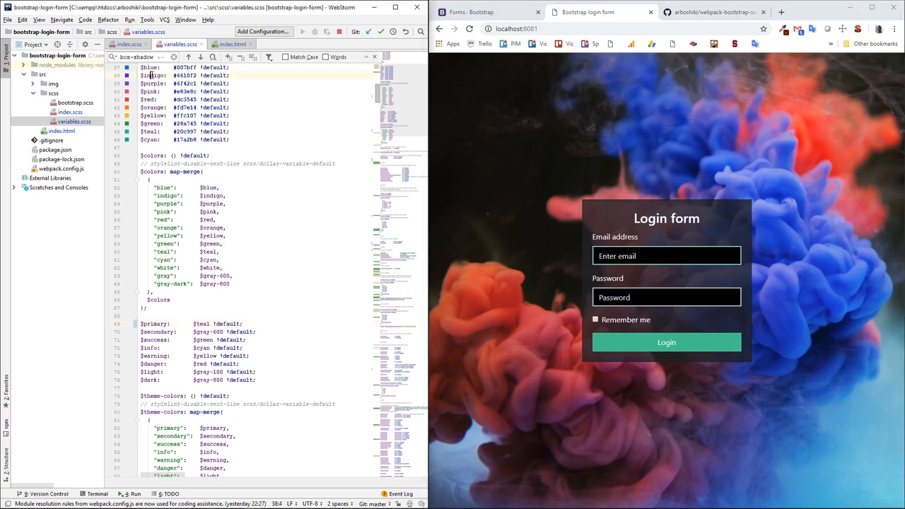
- Change $primary from $teal to $indigo and check the purple Login button
double_click(201, 324)
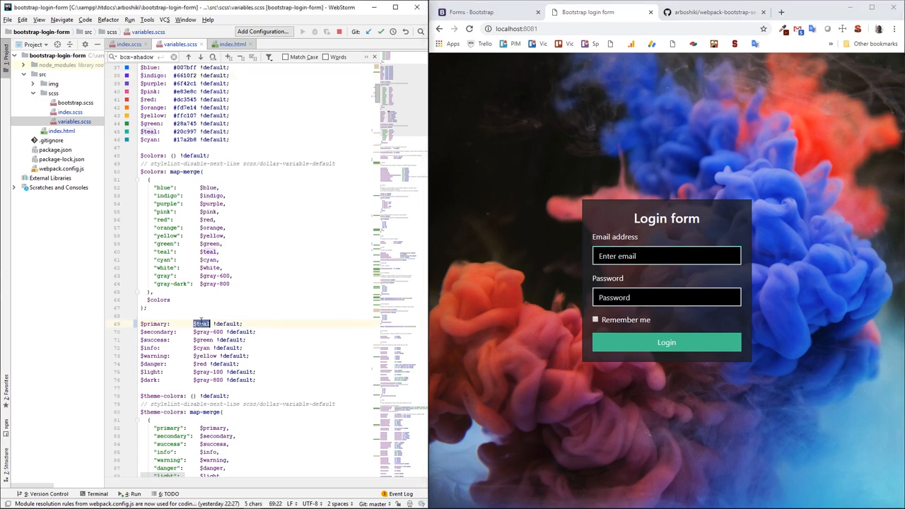
type("$indigo")
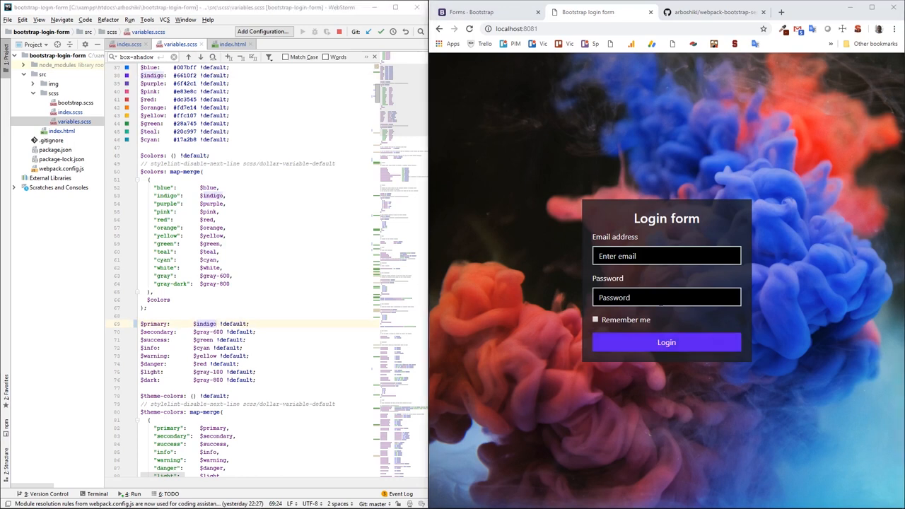
left_click(666, 297)
type("$input-b")
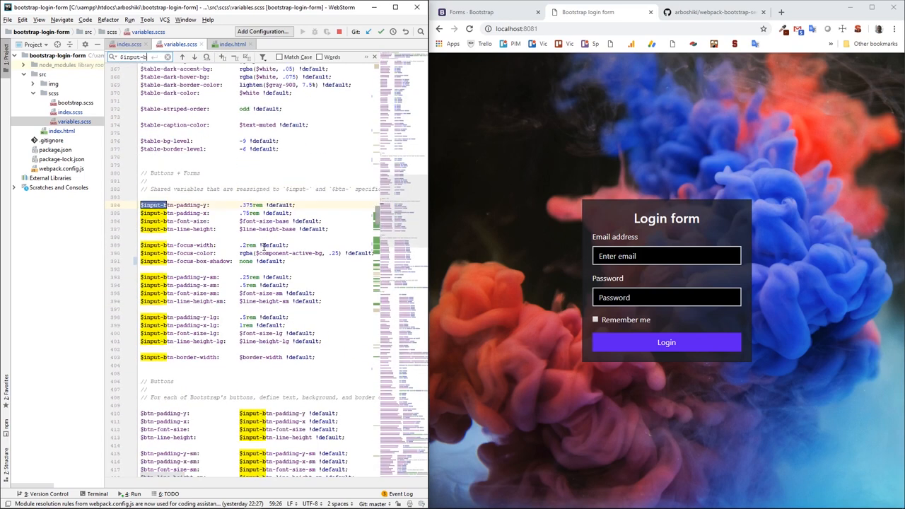
- Scroll past the input border variables and search 'focu' to reach $input-focus-bg
scroll("down", 3)
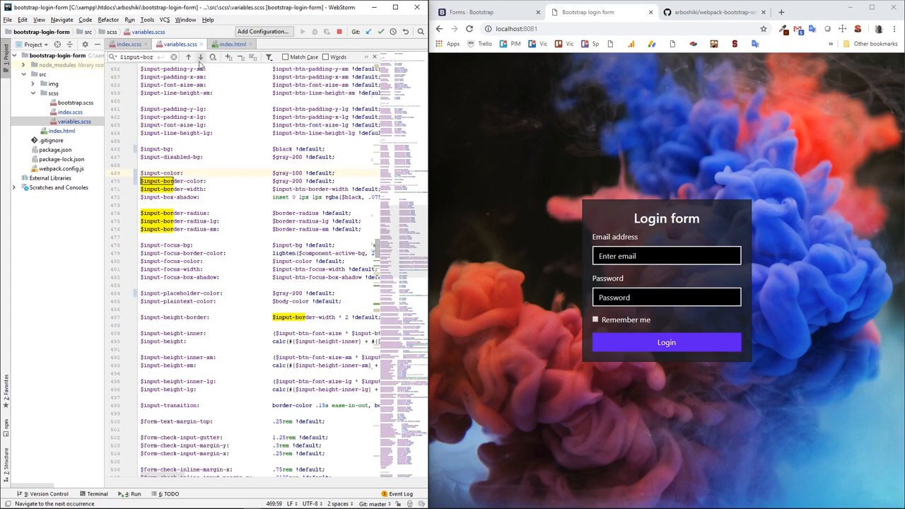
type("focus")
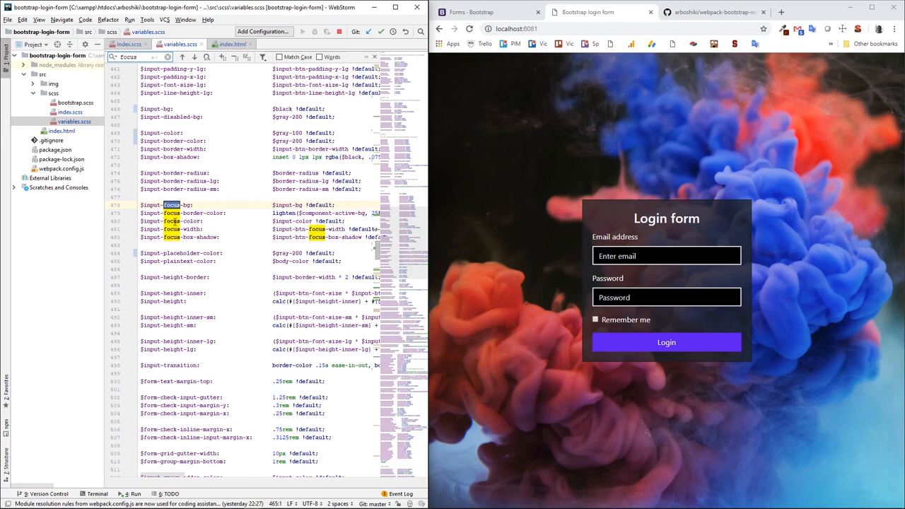
mouse_move(208, 213)
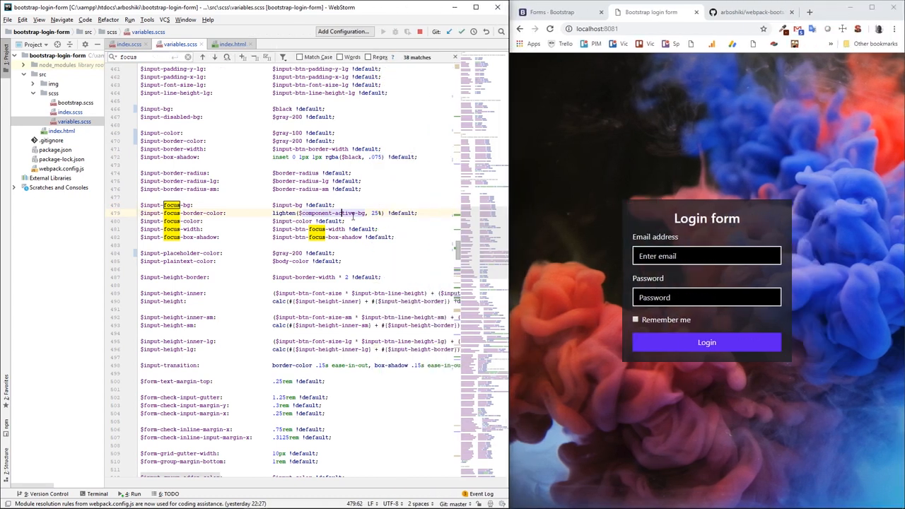
- Set $input-btn-focus-color to $primary, briefly try red, and check the email field focus
left_click(706, 255)
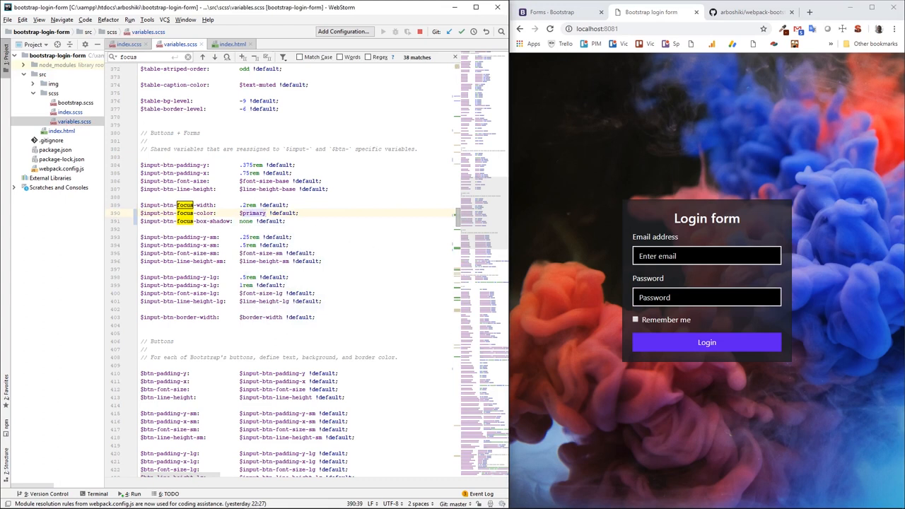
left_click(707, 297)
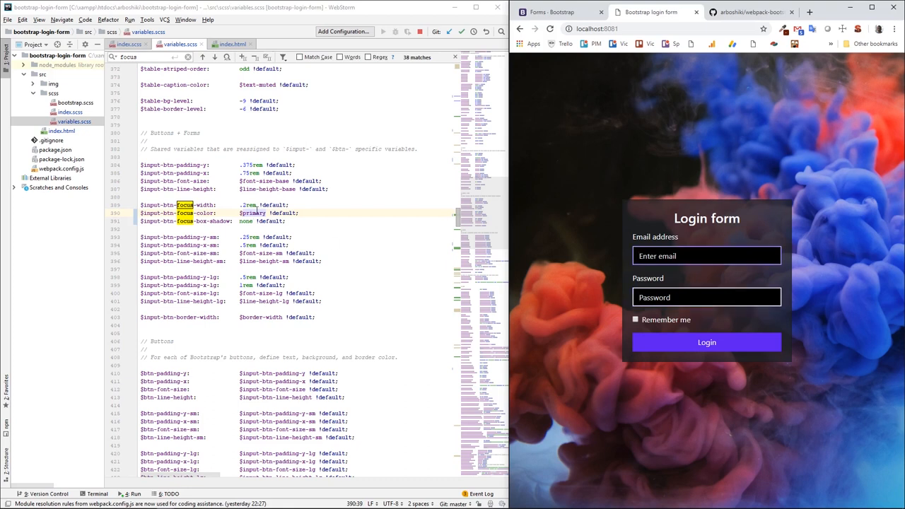
type("red")
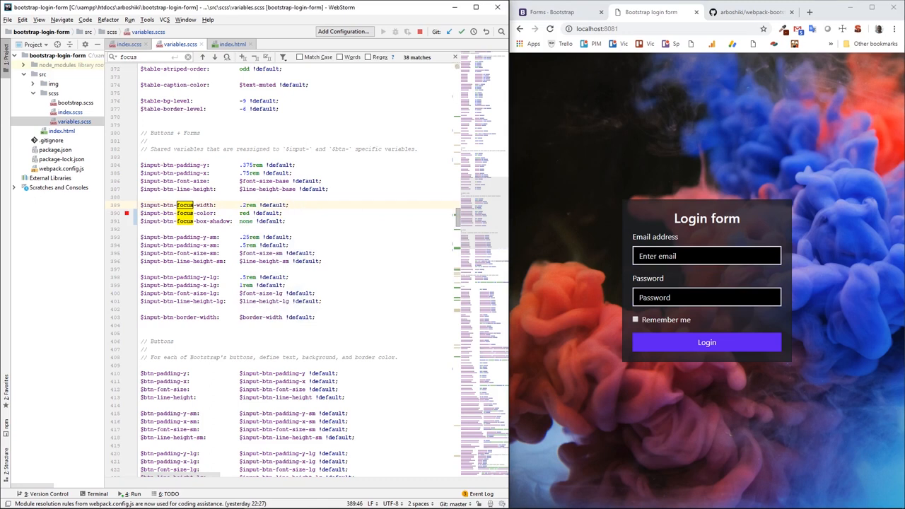
left_click(706, 255)
type("$primary")
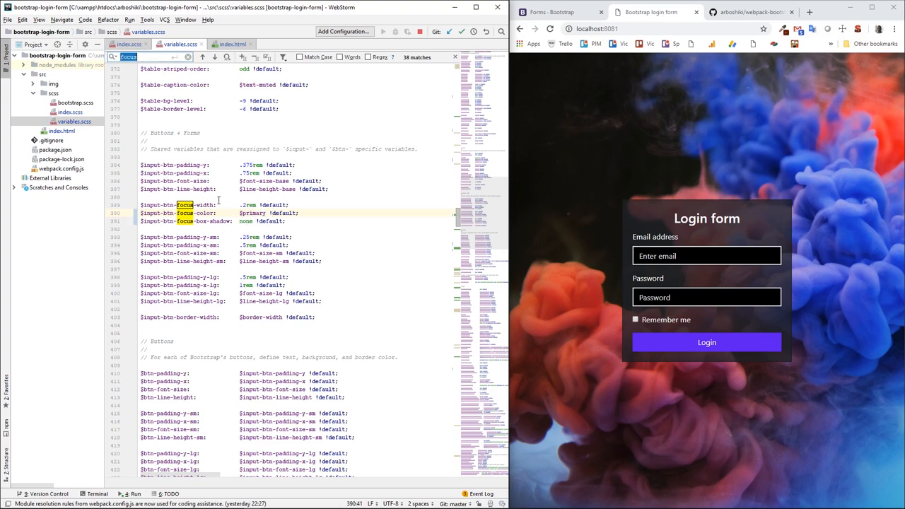
type("input-")
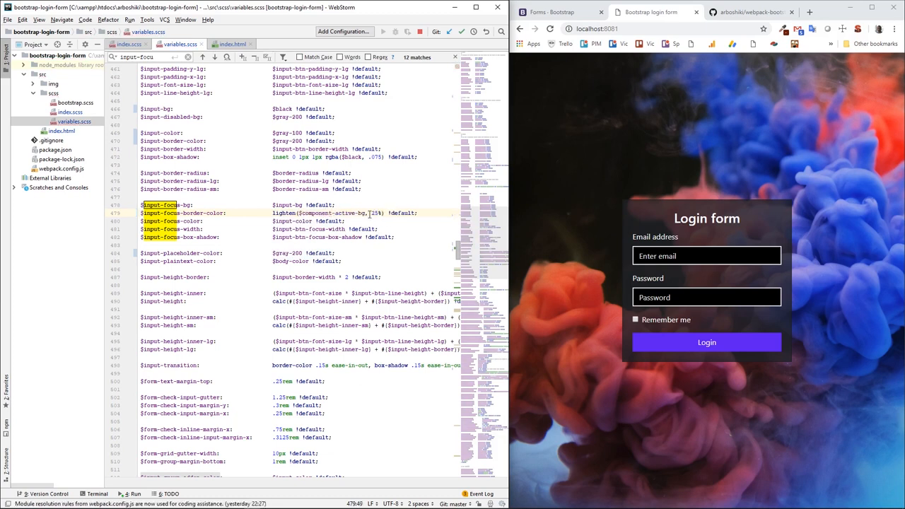
mouse_move(333, 212)
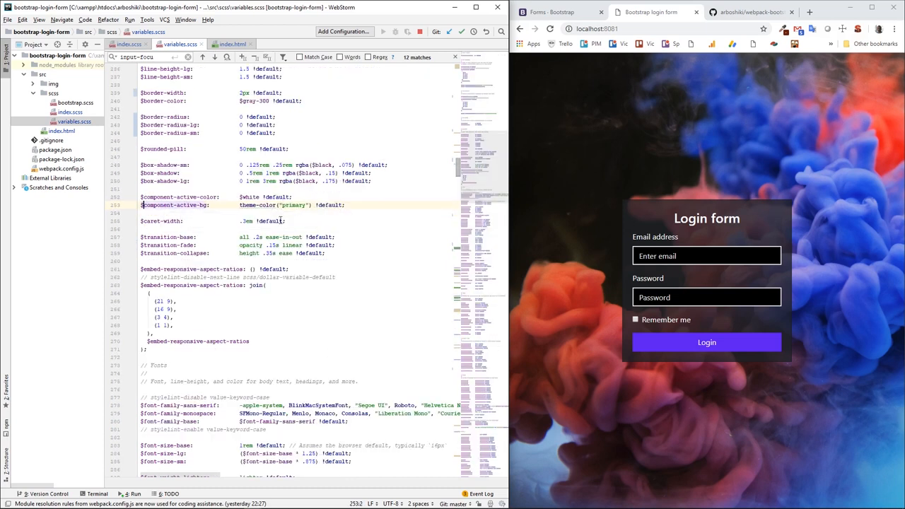
- Change the $input-focus-border-color lightening from 25% to 15%
scroll("down", 3)
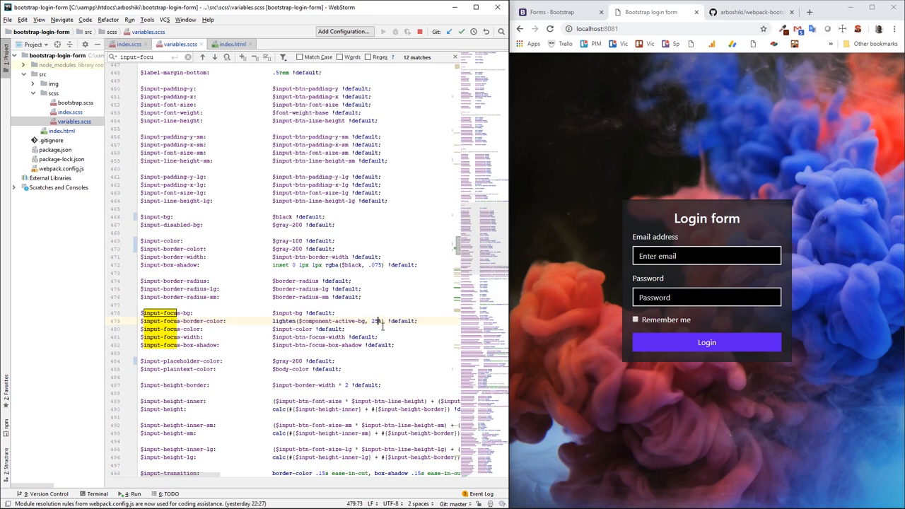
left_click(706, 256)
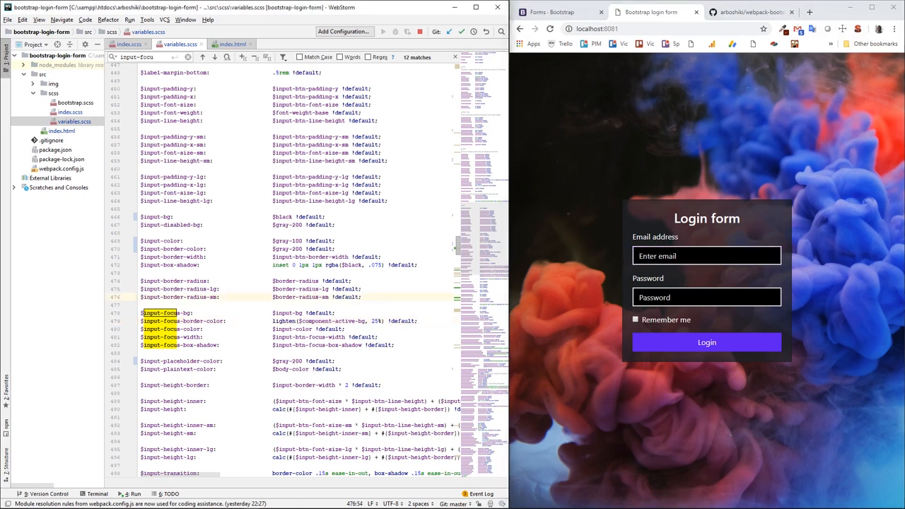
left_click(707, 256)
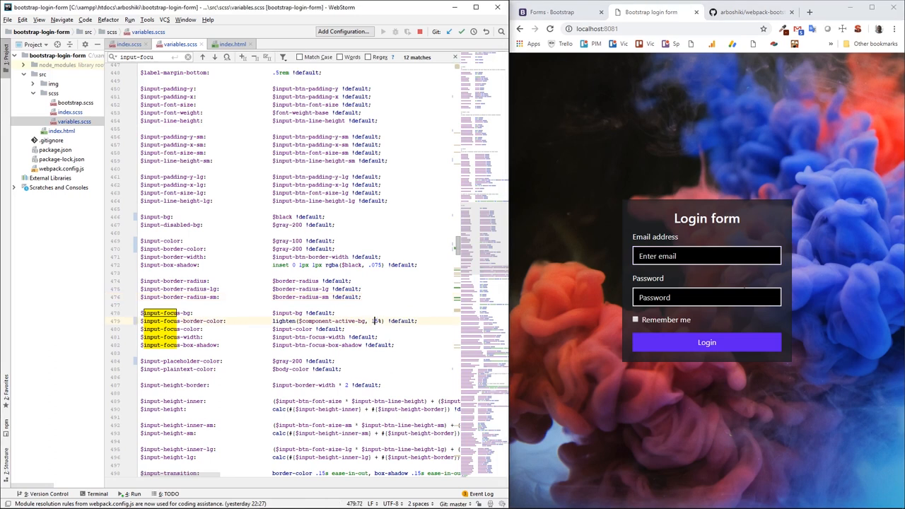
- Check the purple focus borders on the email and password fields and the Remember me box
left_click(707, 297)
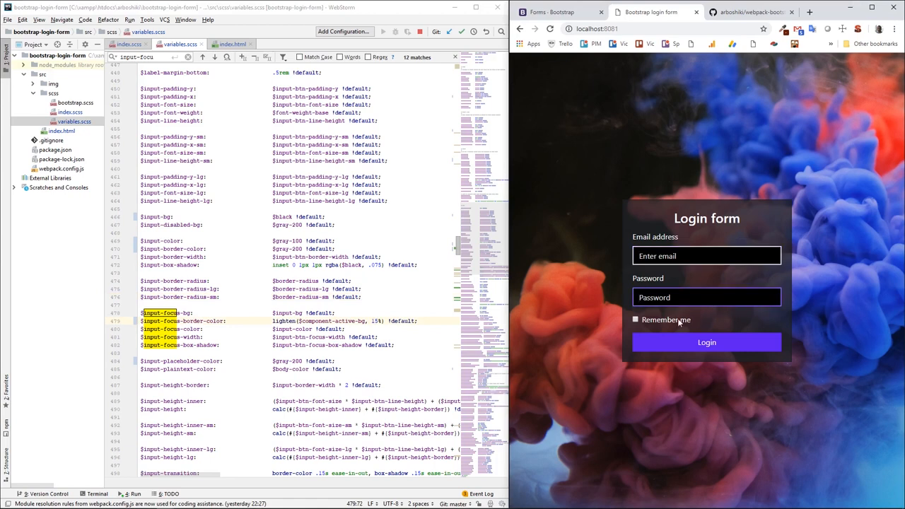
left_click(706, 256)
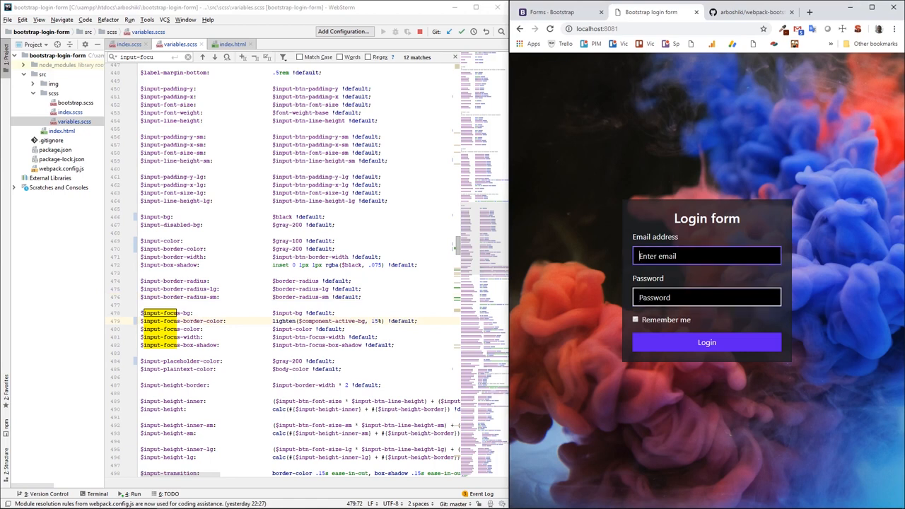
left_click(635, 320)
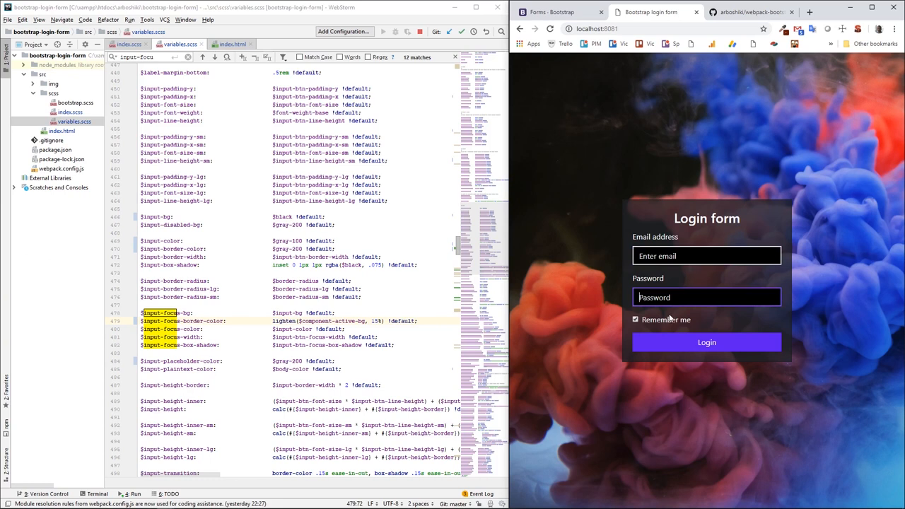
left_click(635, 319)
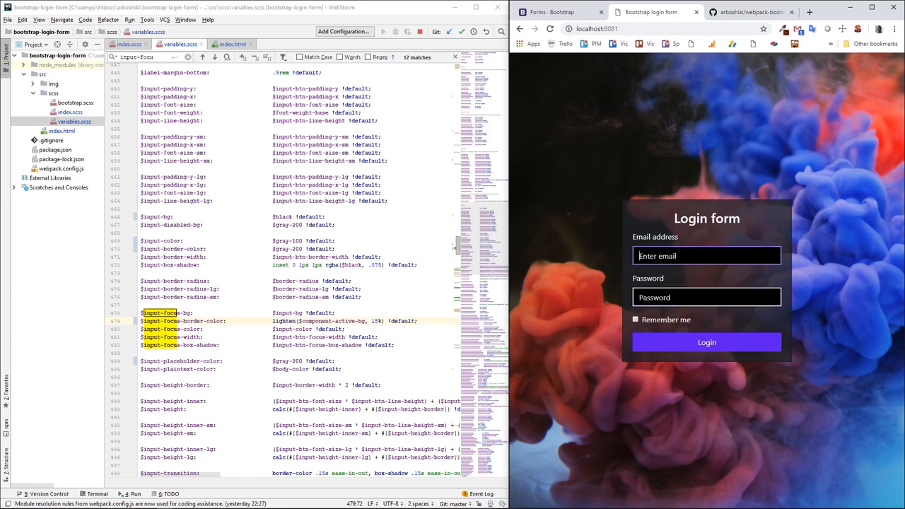
left_click(636, 320)
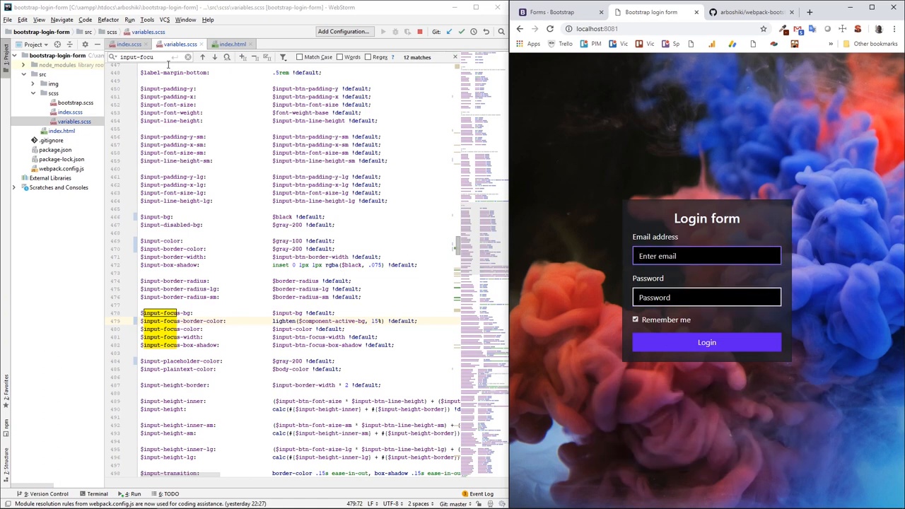
left_click(128, 44)
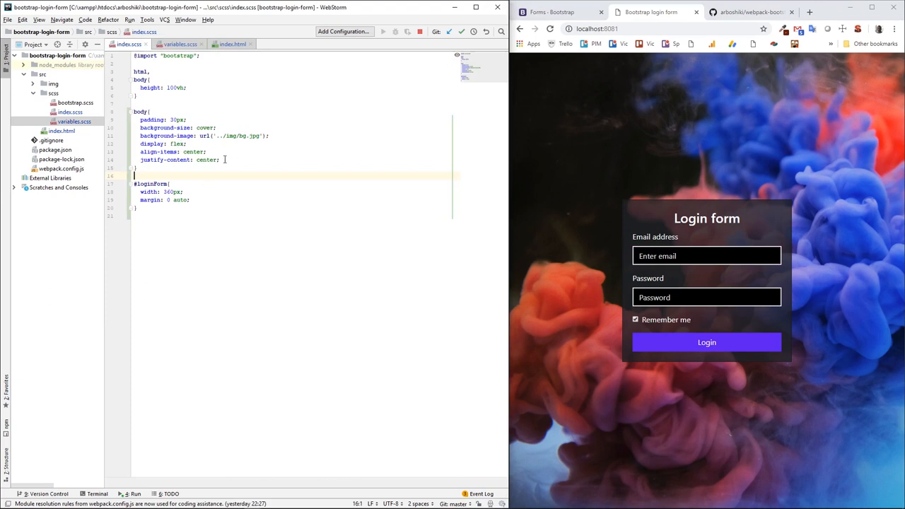
mouse_move(654, 139)
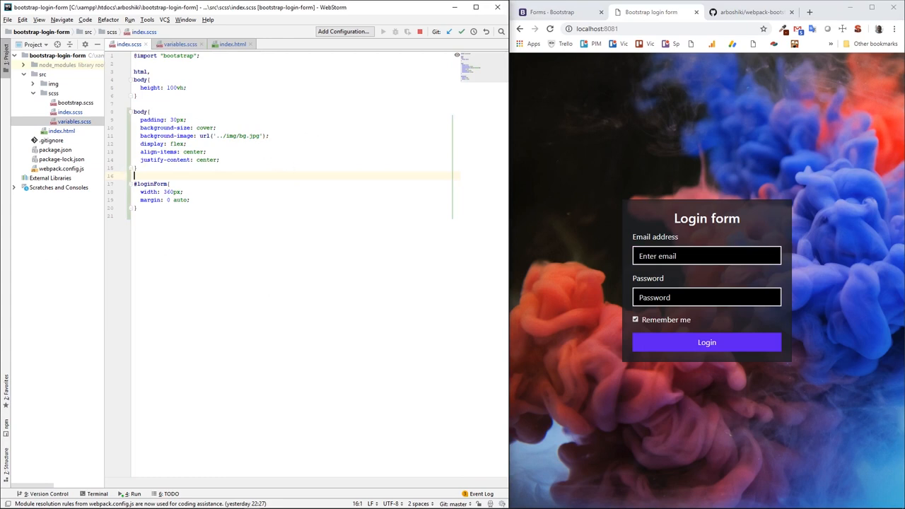
- Switch to index.html and place the caret on the password input line
left_click(233, 44)
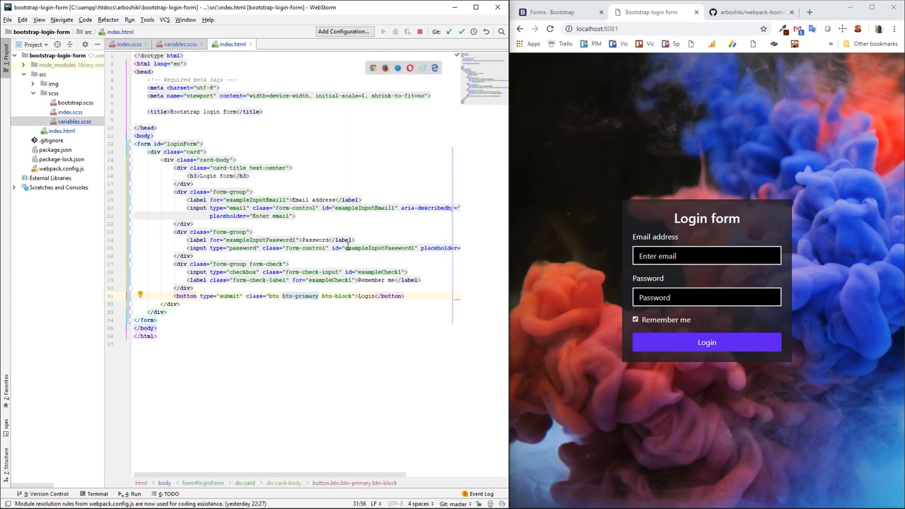
left_click(356, 248)
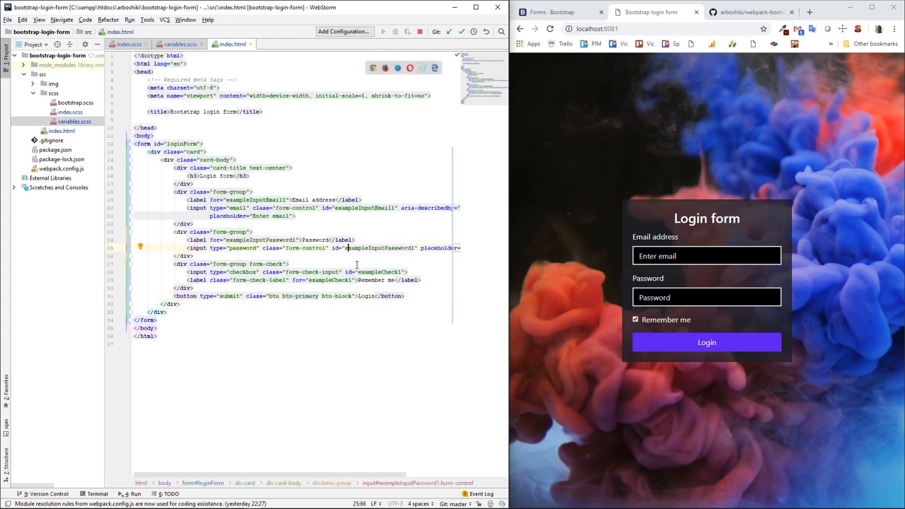